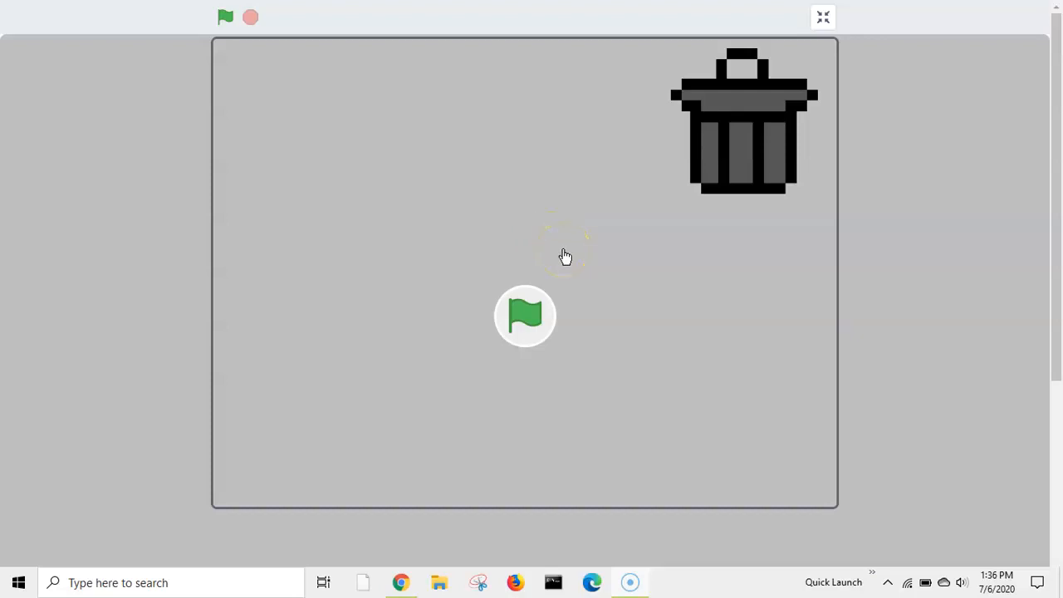
# - Start the Pen Game and try the PEN SIZE slider at 100, 43 and 0
pyautogui.click(225, 16)
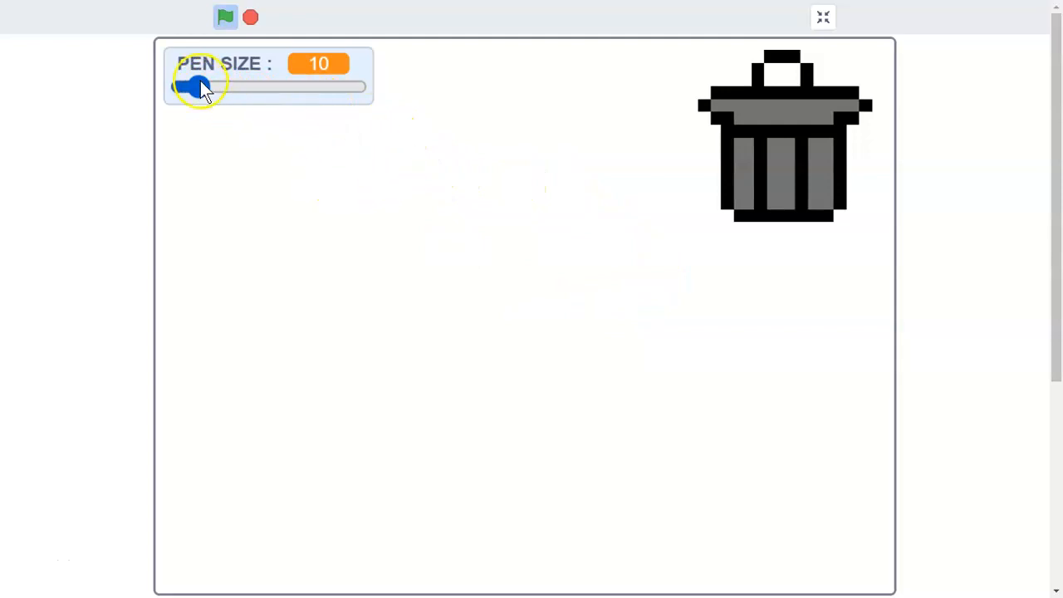
pyautogui.moveTo(199, 87); pyautogui.dragTo(357, 86)
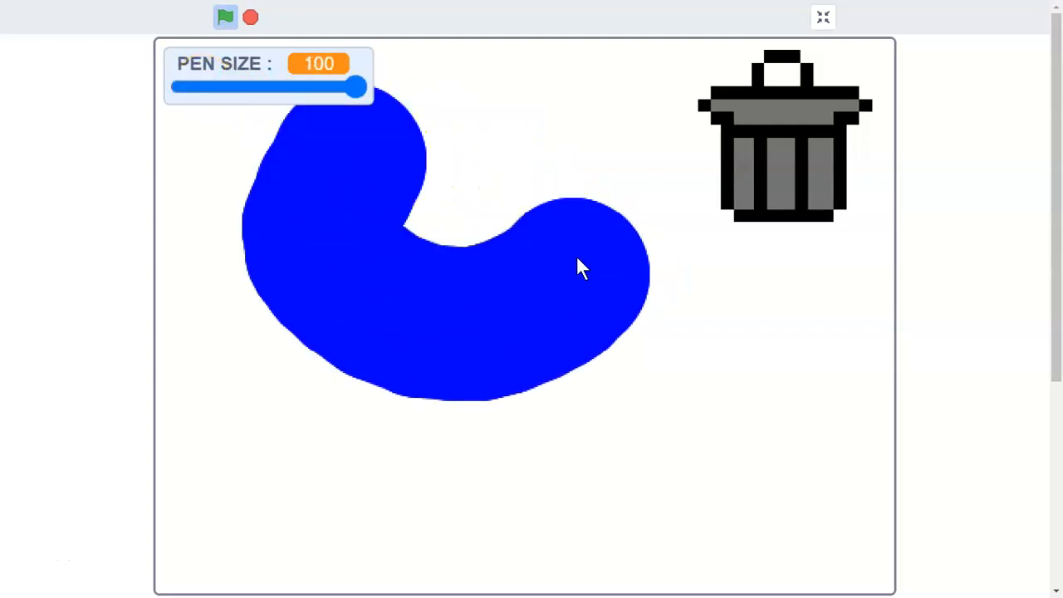
pyautogui.moveTo(357, 86); pyautogui.dragTo(181, 86)
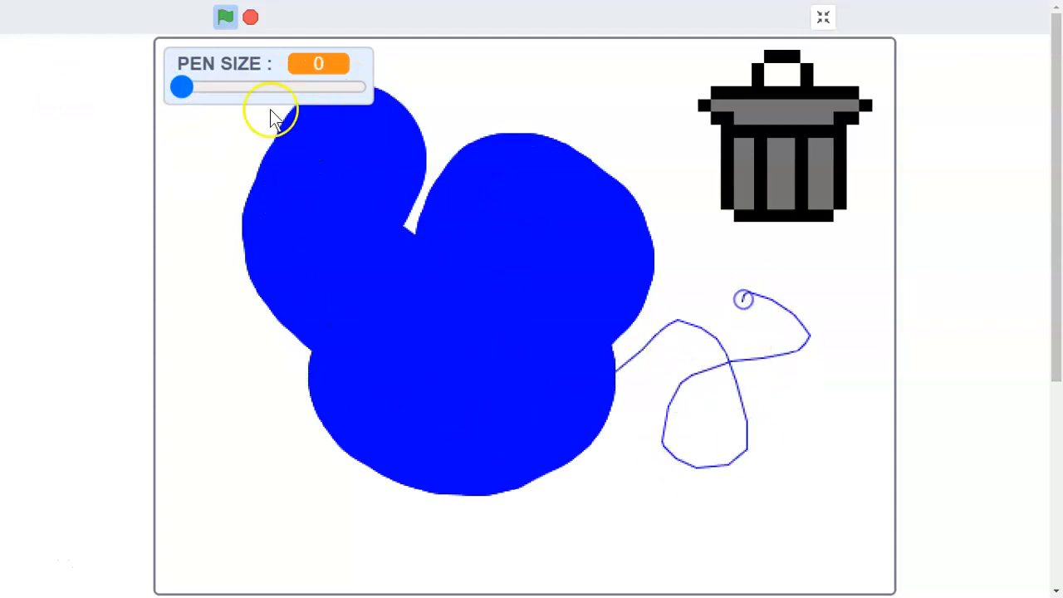
pyautogui.moveTo(182, 86); pyautogui.dragTo(258, 86)
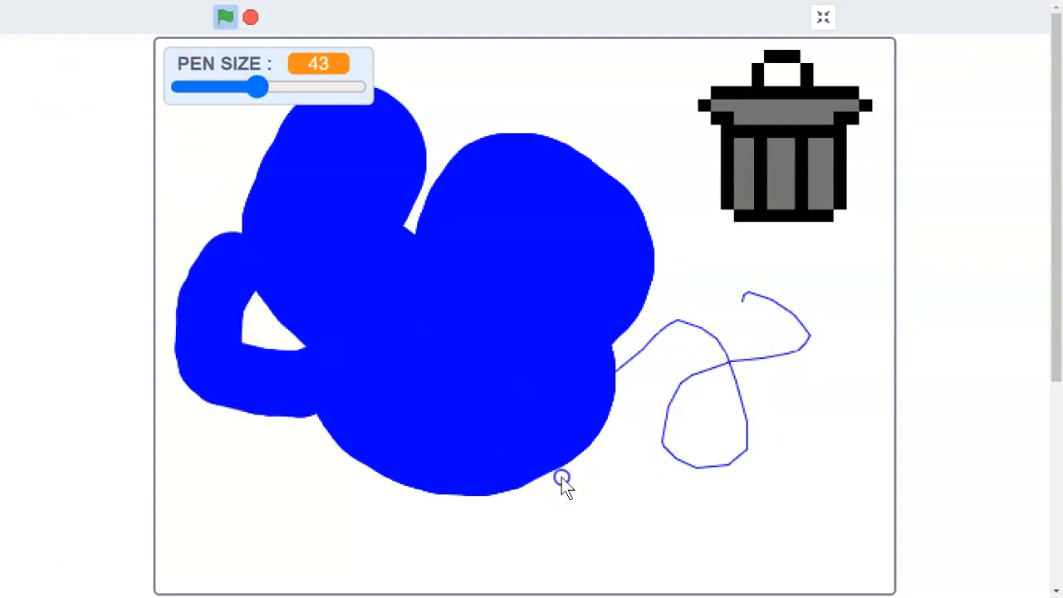
pyautogui.moveTo(262, 86); pyautogui.dragTo(343, 87)
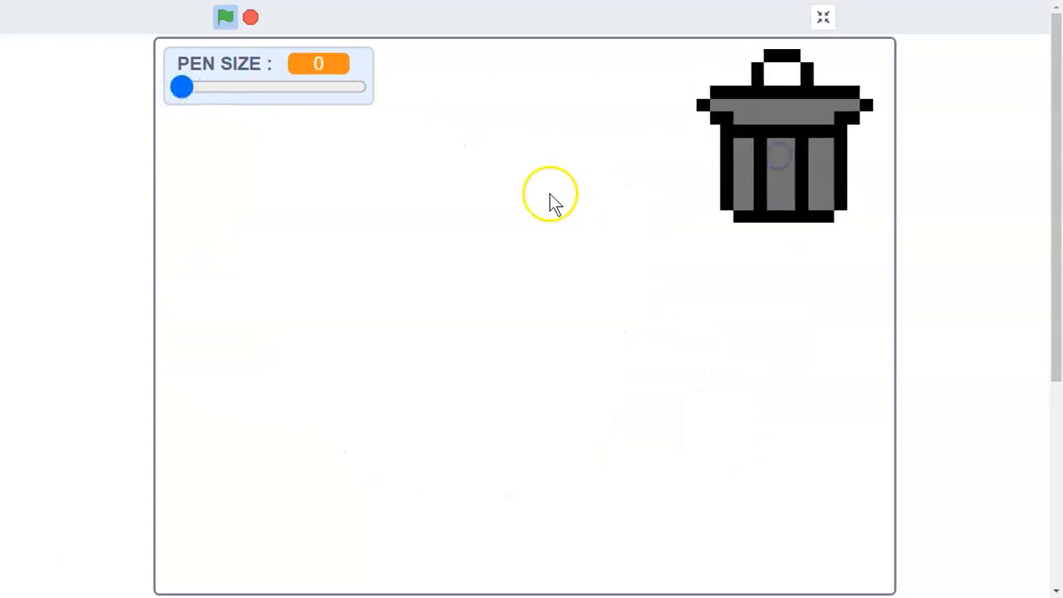
# - Paint a large blue blob at maximum pen size, then a thin squiggle
pyautogui.moveTo(182, 87); pyautogui.dragTo(357, 86)
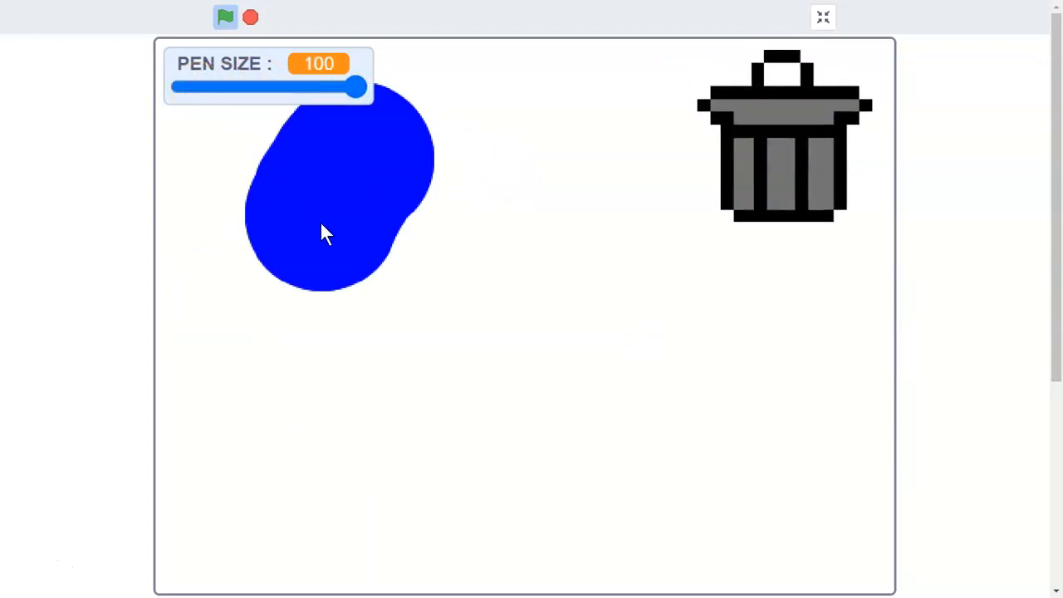
pyautogui.moveTo(324, 233); pyautogui.dragTo(751, 511)
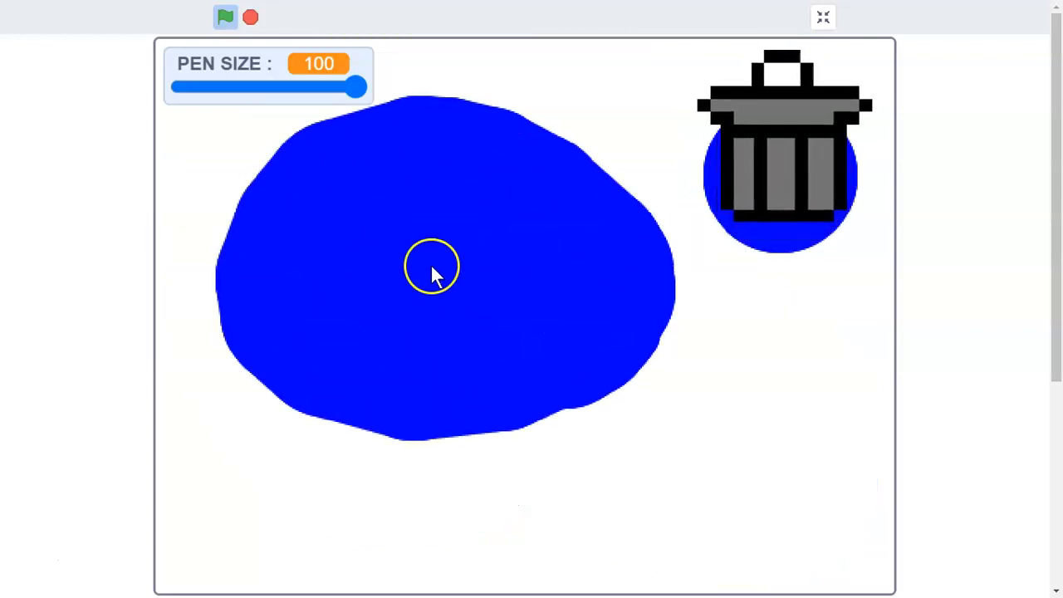
pyautogui.moveTo(357, 88); pyautogui.dragTo(190, 87)
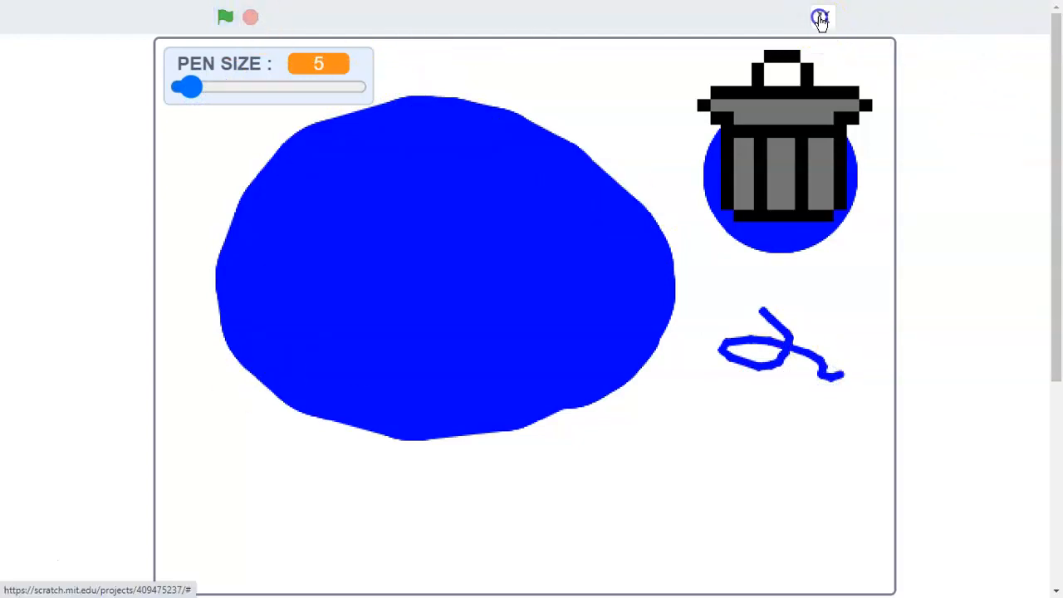
# - Exit full screen and start a new untitled project with Create
pyautogui.click(814, 16)
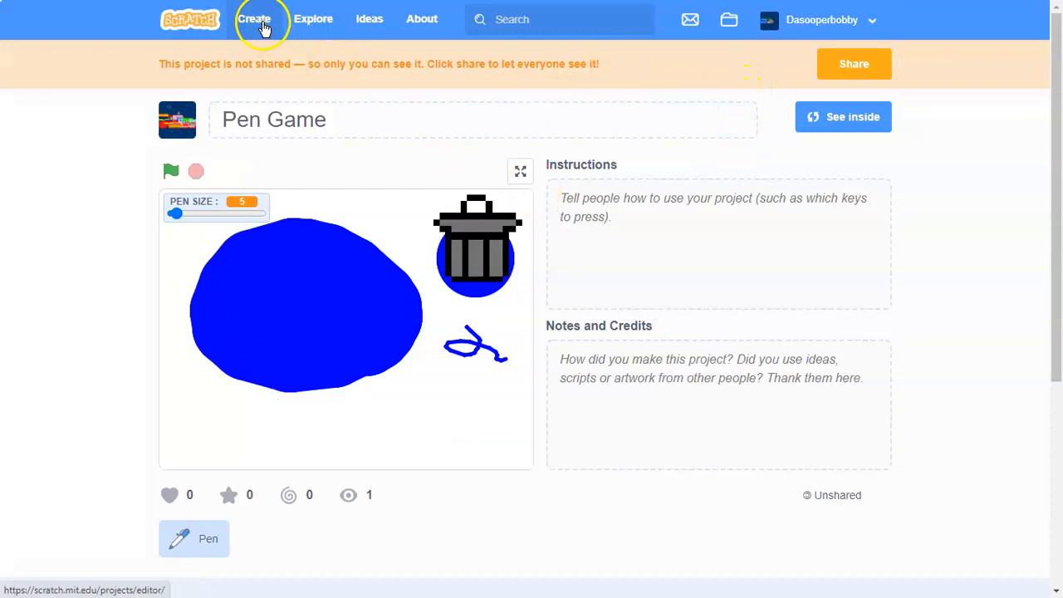
pyautogui.click(255, 19)
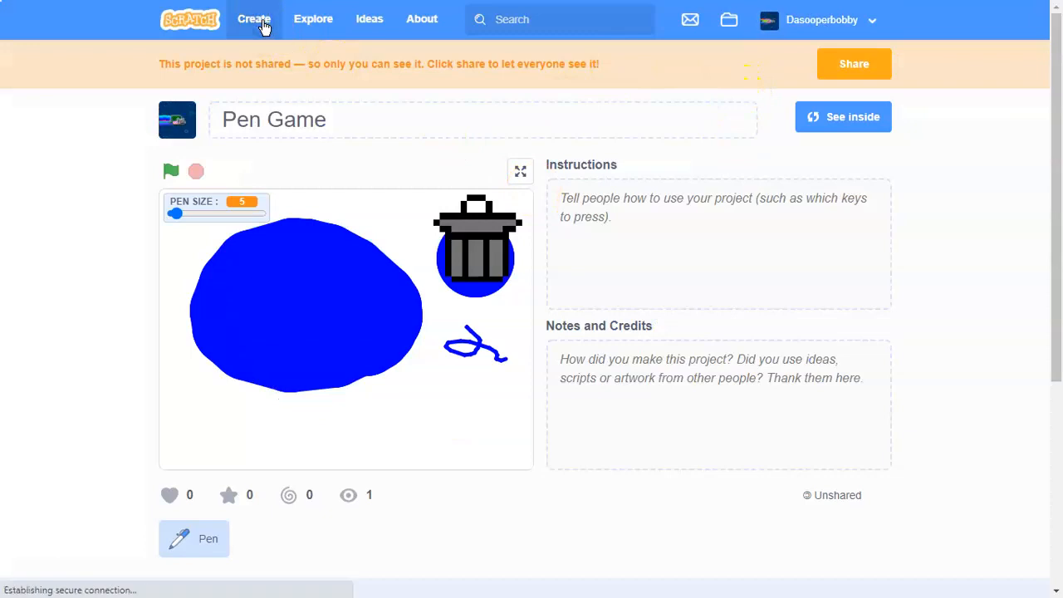
pyautogui.click(253, 19)
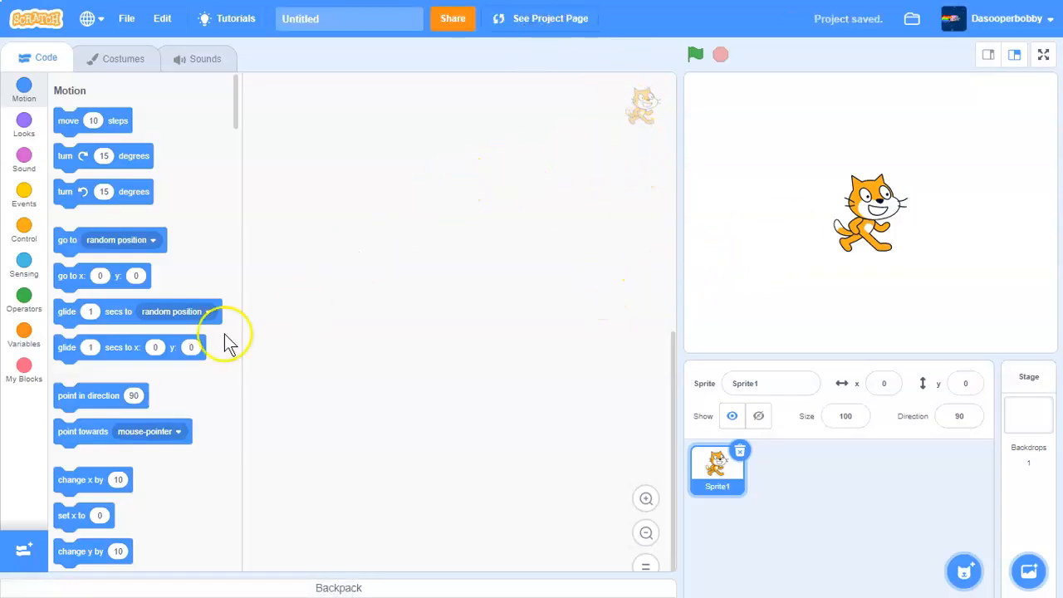
# - Add the Pen extension, name the sprite 'Pen' and title the project 'Pen Game'
pyautogui.click(23, 547)
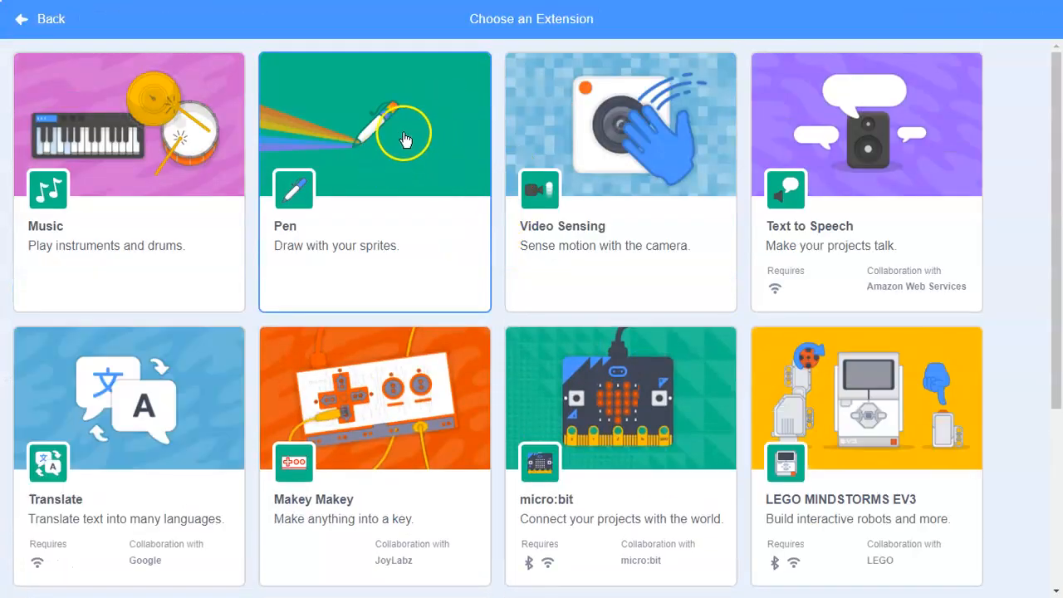
pyautogui.moveTo(493, 40)
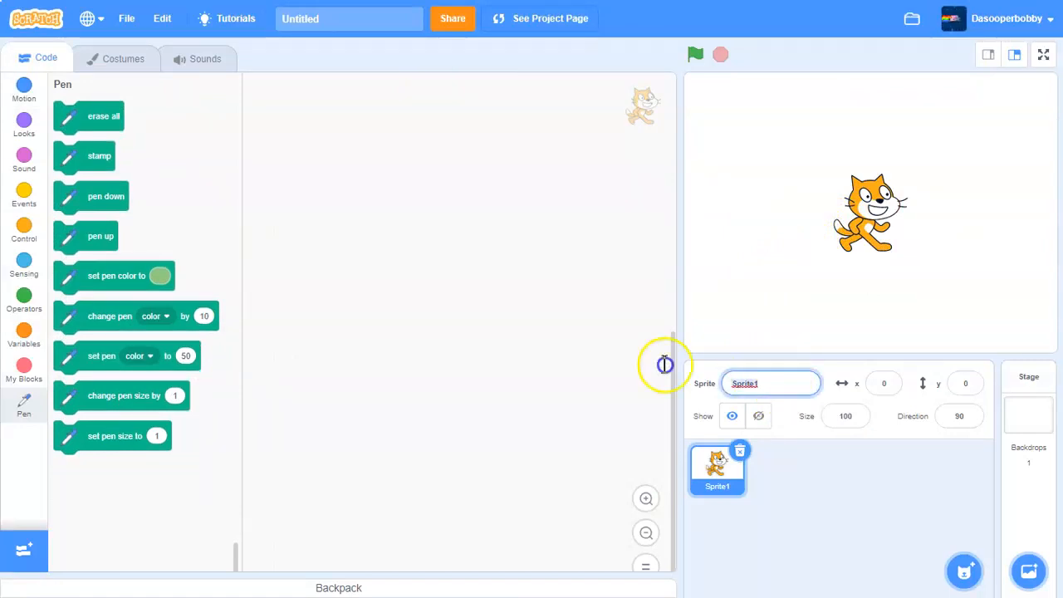
pyautogui.write('Pen')
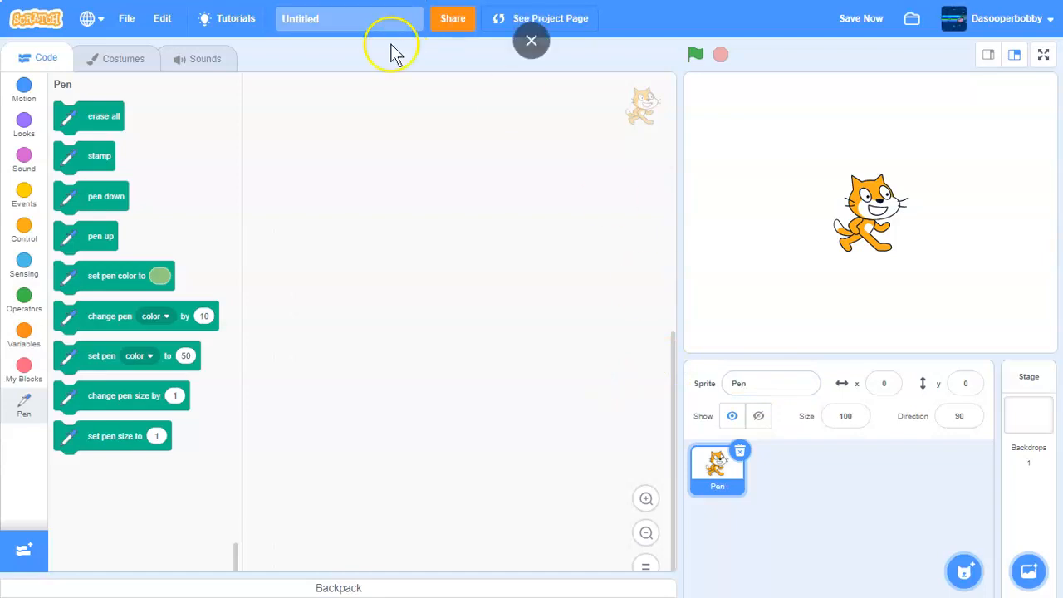
pyautogui.write('Pen Game')
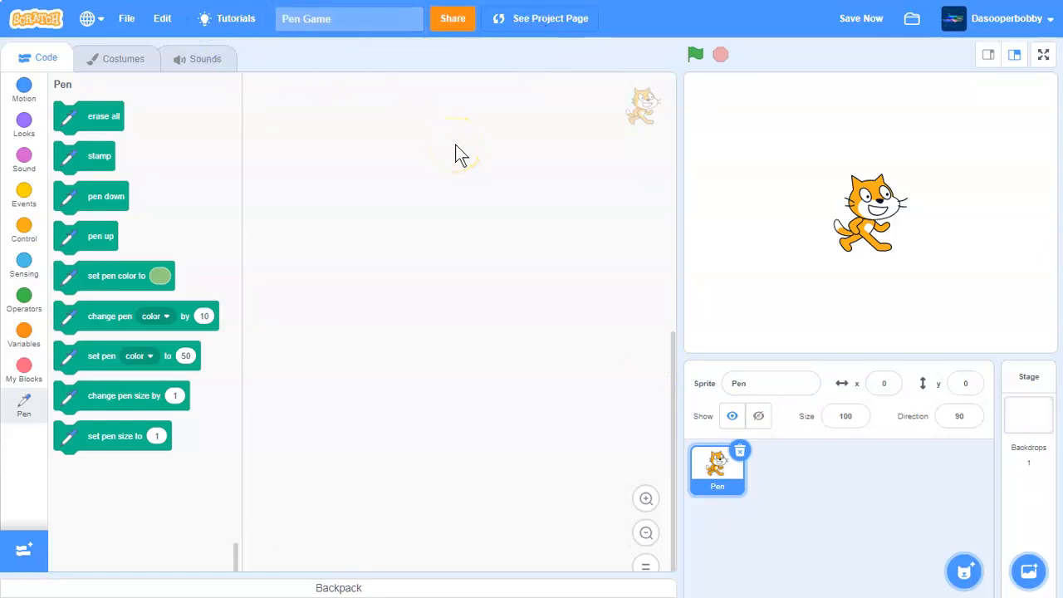
# - Paint a new Pen costume of a small purple filled circle without outline
pyautogui.click(122, 58)
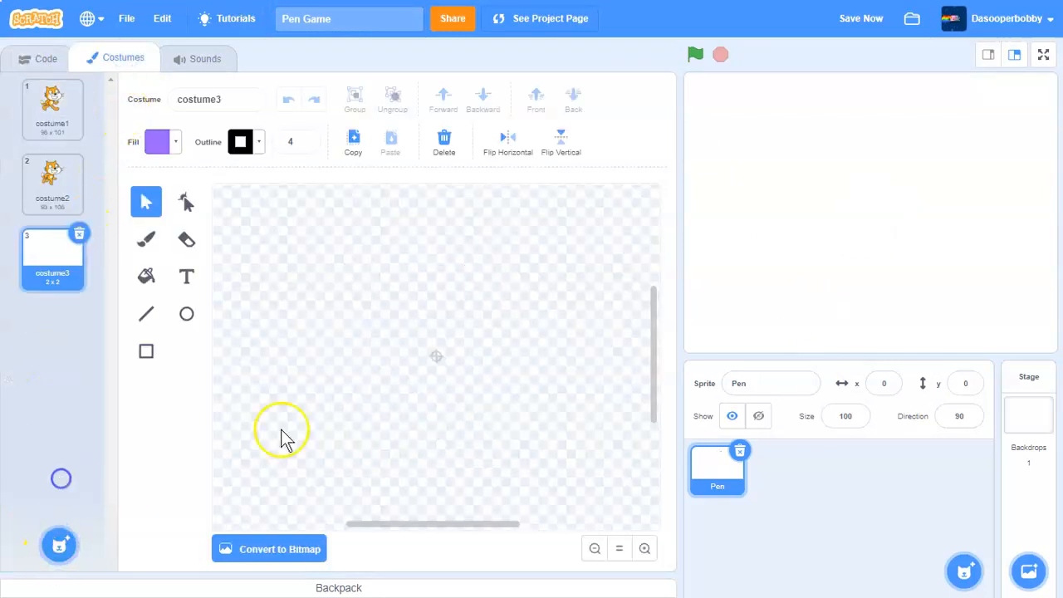
pyautogui.click(645, 548)
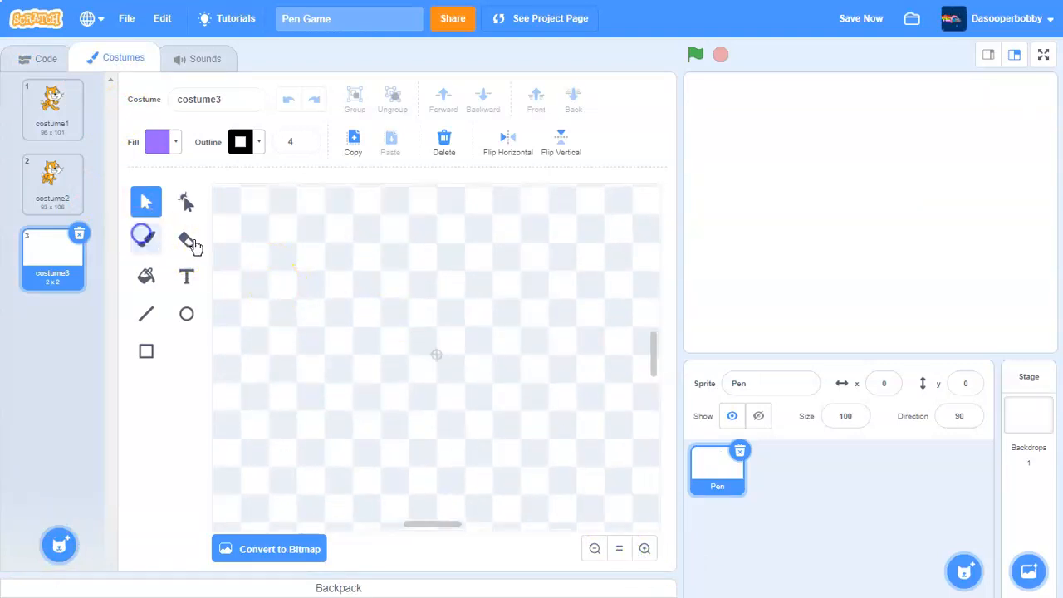
pyautogui.click(146, 240)
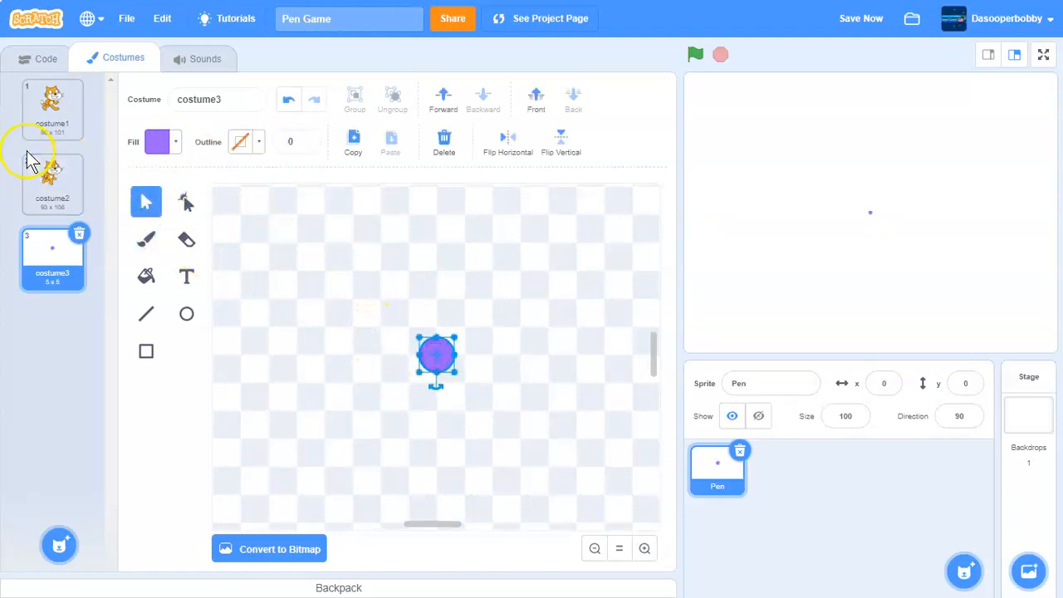
pyautogui.click(40, 58)
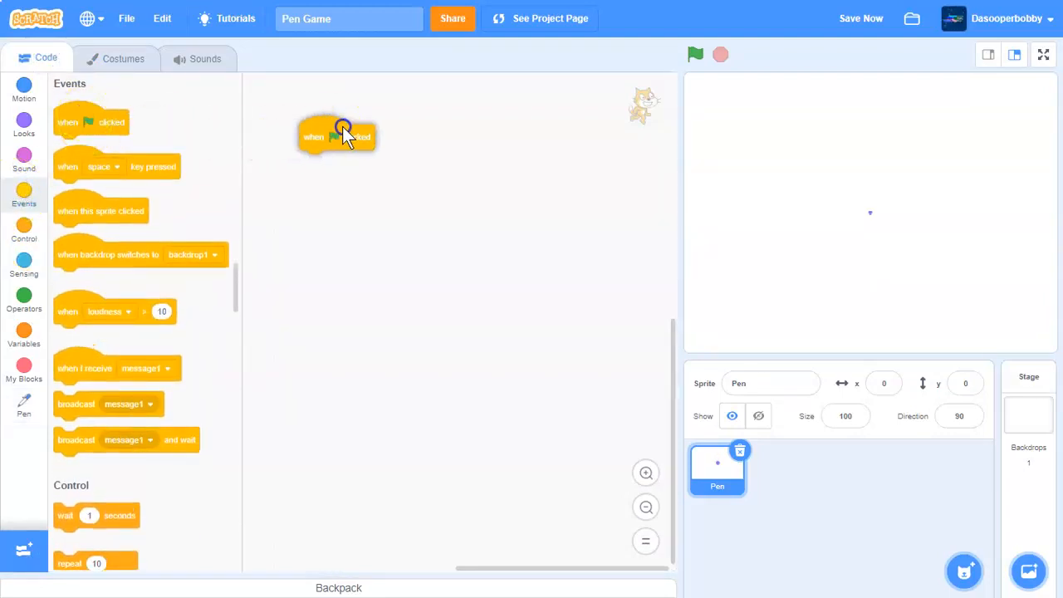
# - Stack 'when green flag clicked', 'hide' and 'erase all' in the Pen script
pyautogui.moveTo(336, 136); pyautogui.dragTo(385, 143)
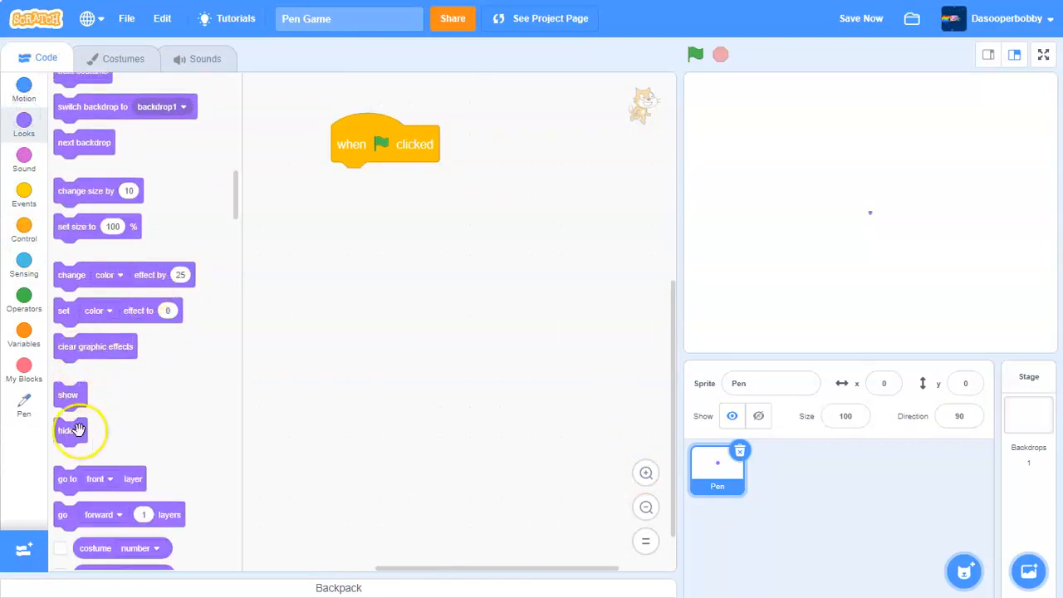
pyautogui.moveTo(66, 430); pyautogui.dragTo(349, 180)
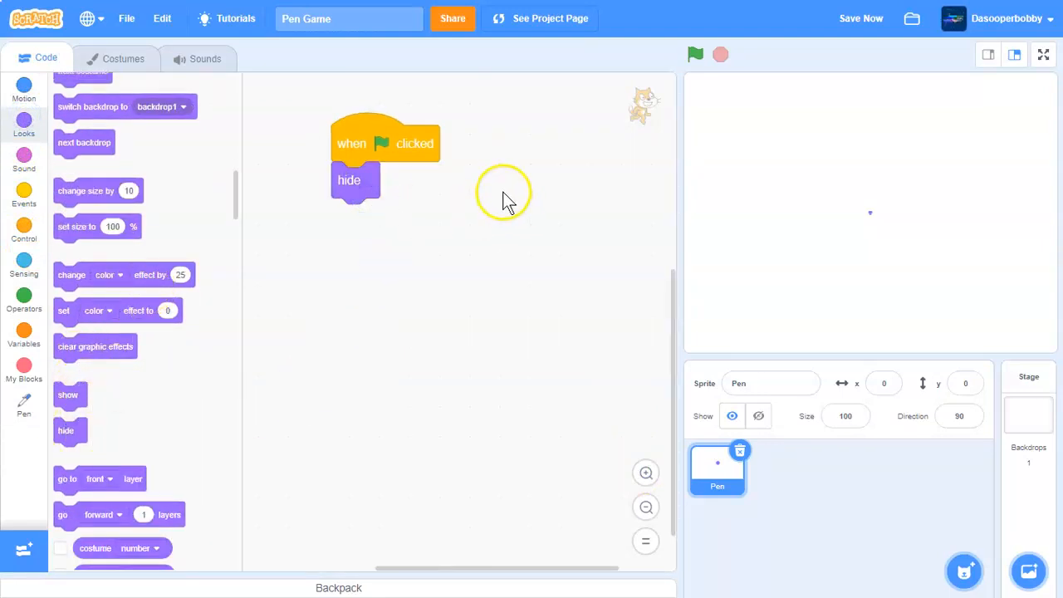
pyautogui.click(24, 404)
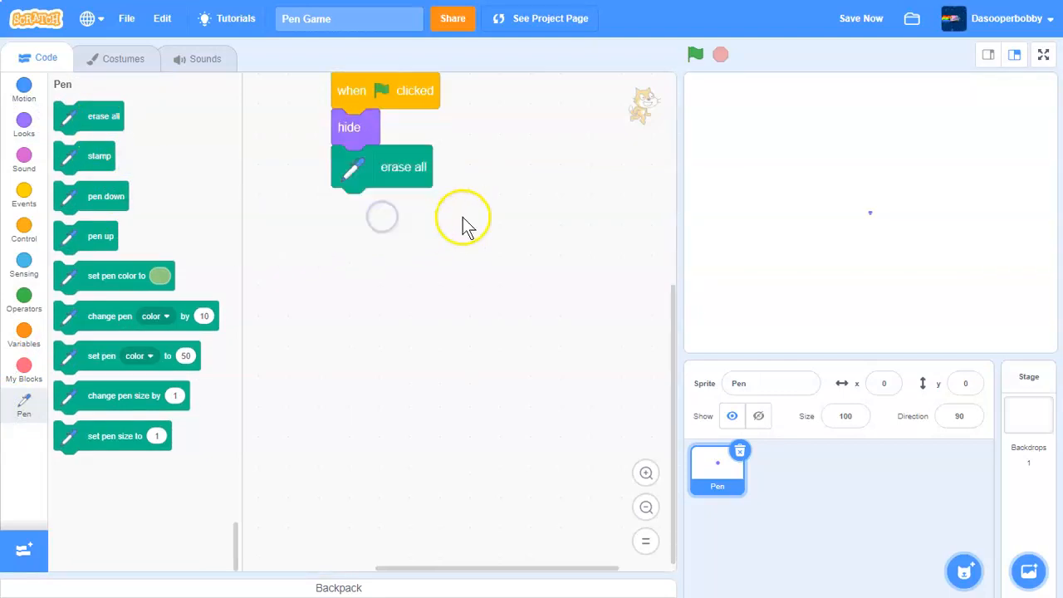
pyautogui.moveTo(334, 279)
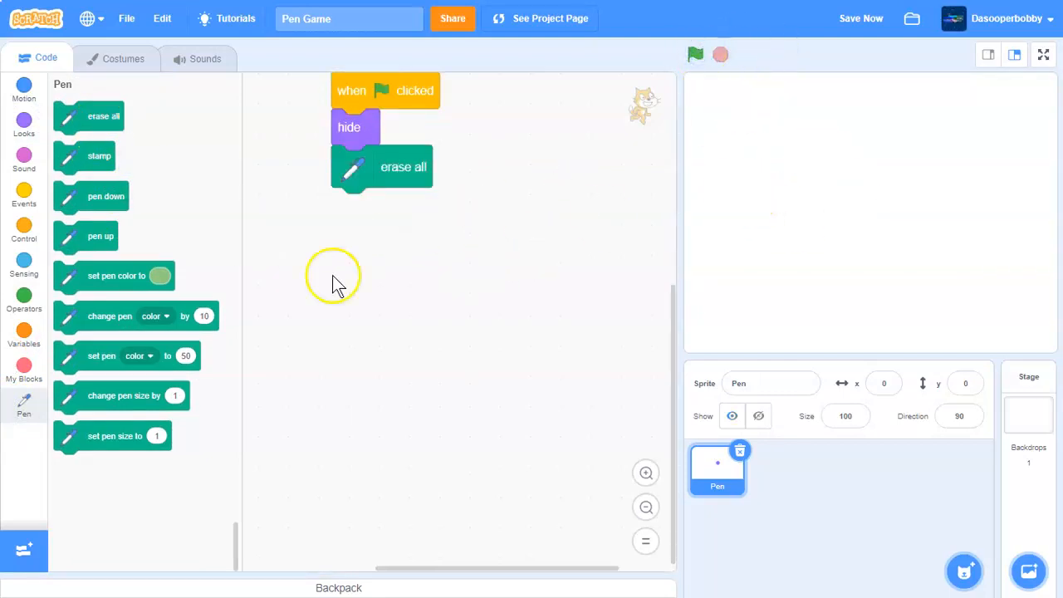
pyautogui.click(24, 330)
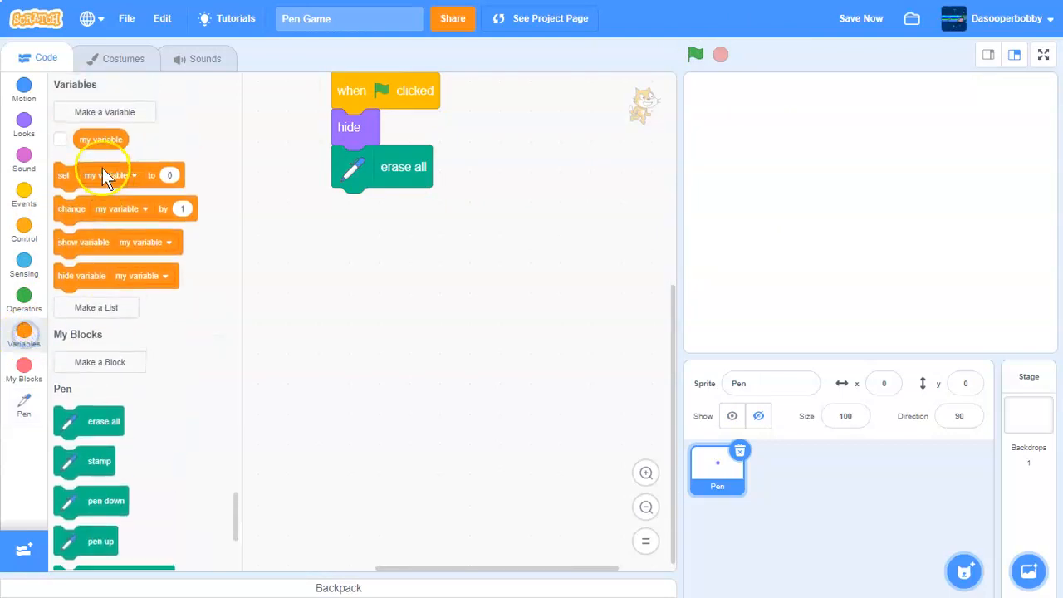
# - Make a PEN SIZE variable, then add 'set PEN SIZE to 10' and a forever loop
pyautogui.click(104, 112)
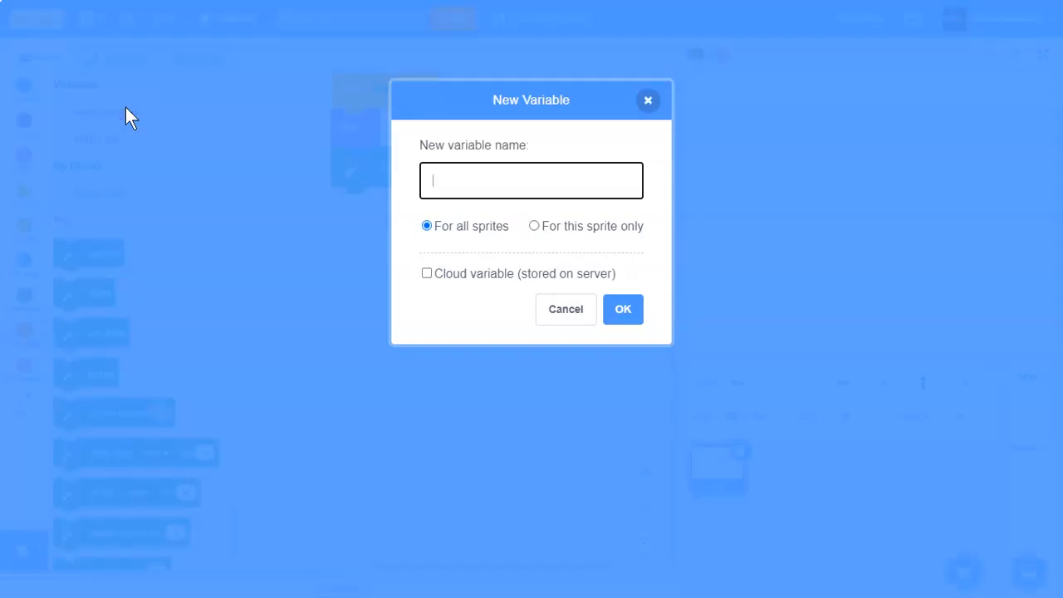
pyautogui.write('PEN SIZE')
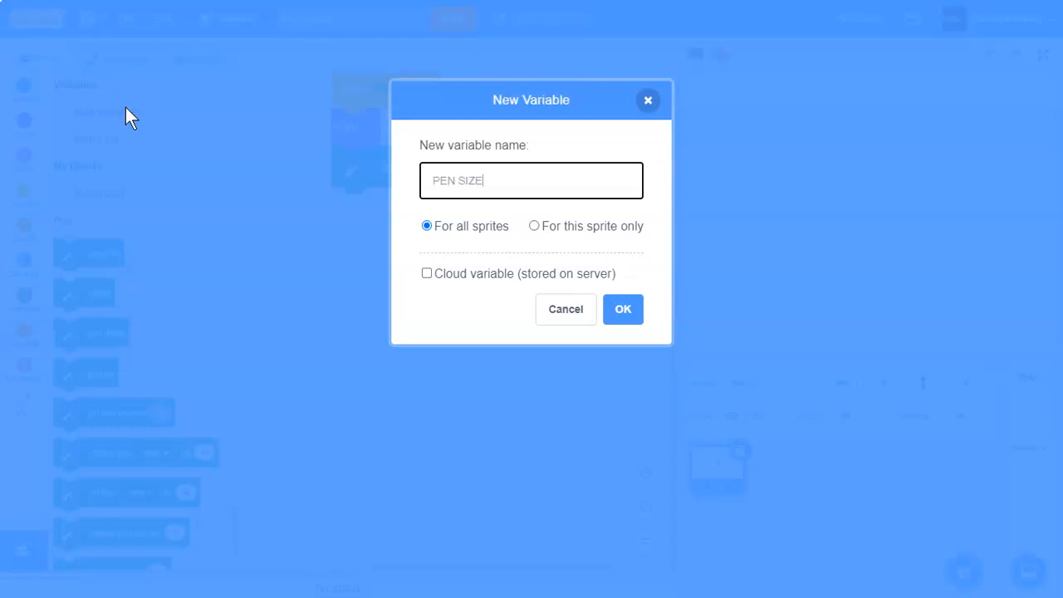
pyautogui.click(622, 309)
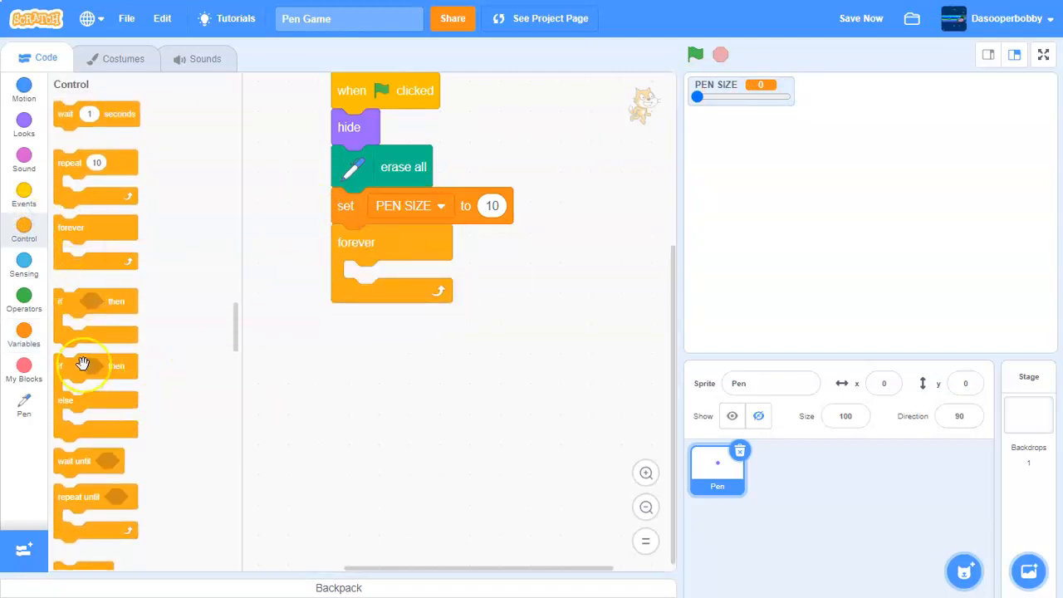
# - Add go to mouse-pointer and if mouse down? pen down, else pen up, then test-run
pyautogui.click(25, 294)
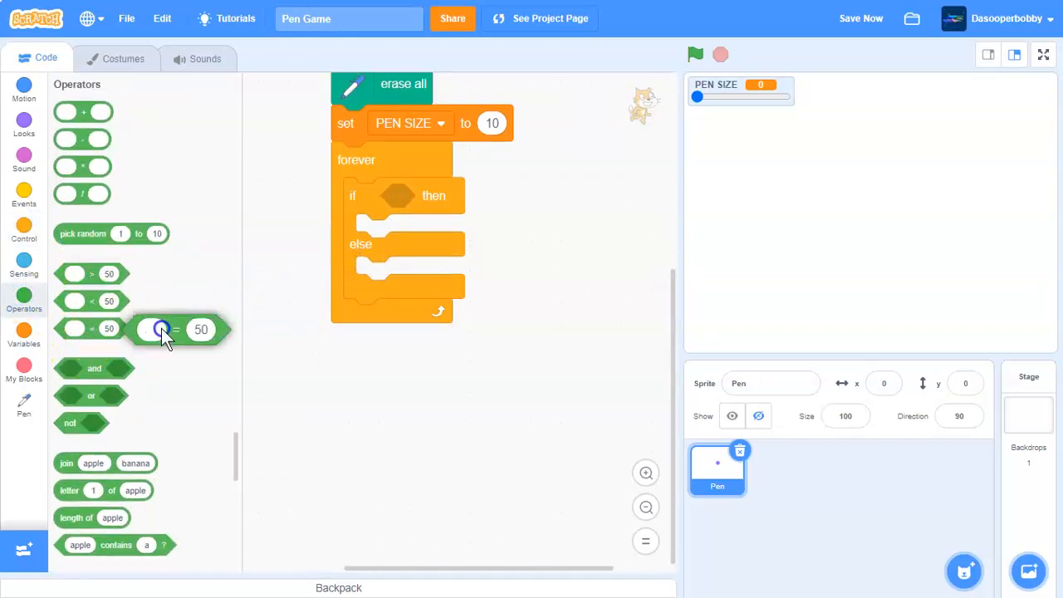
pyautogui.click(25, 273)
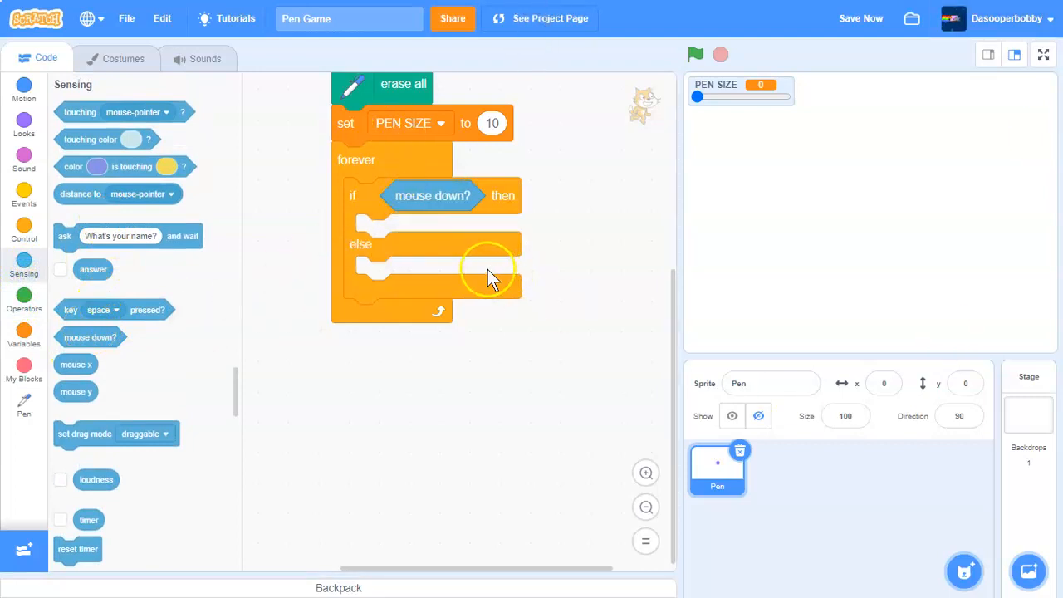
pyautogui.click(24, 405)
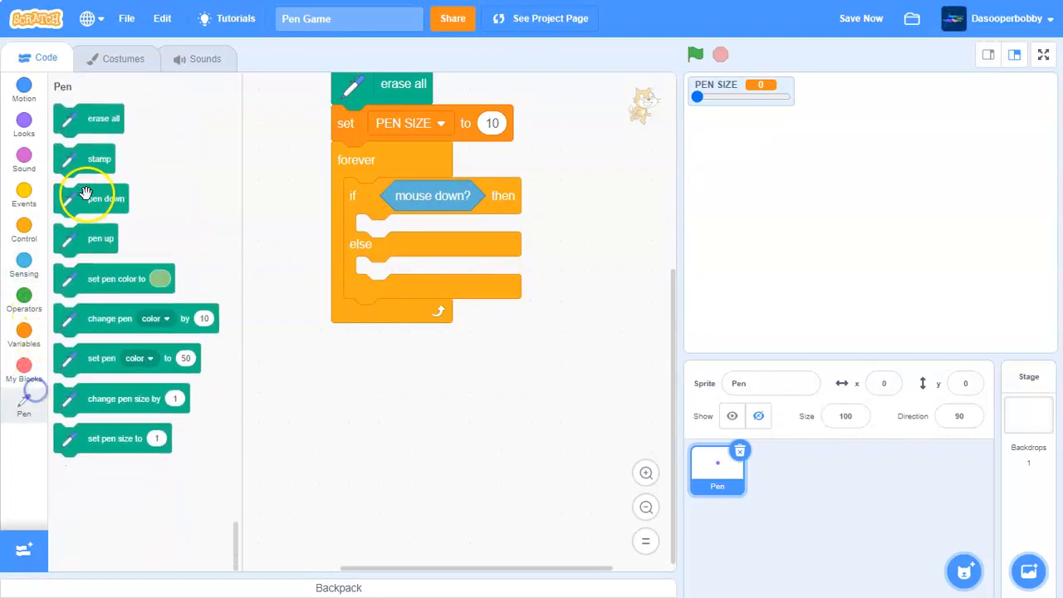
pyautogui.moveTo(99, 198); pyautogui.dragTo(407, 238)
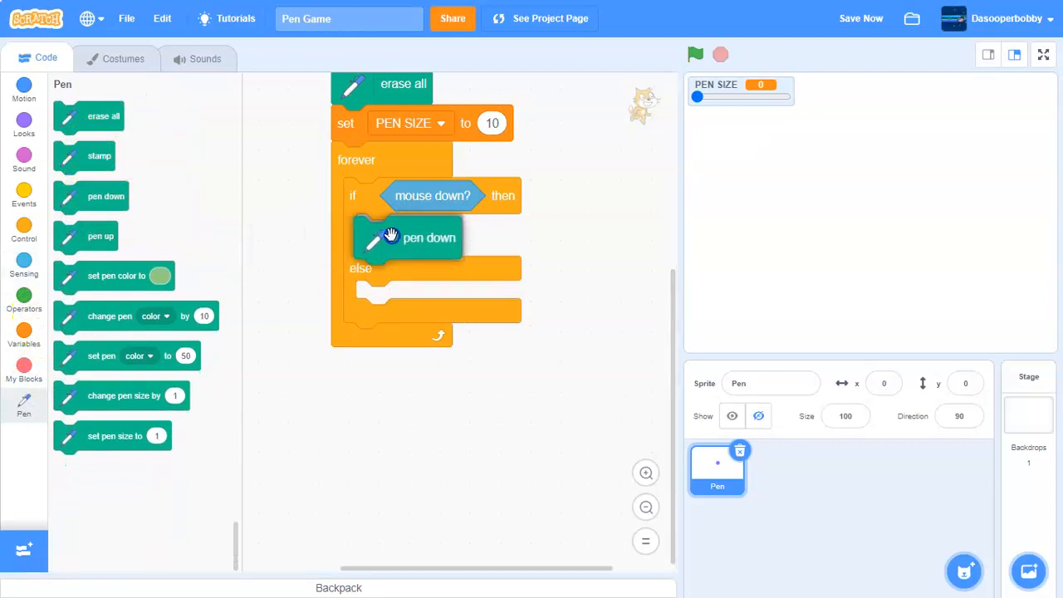
pyautogui.moveTo(95, 236); pyautogui.dragTo(422, 301)
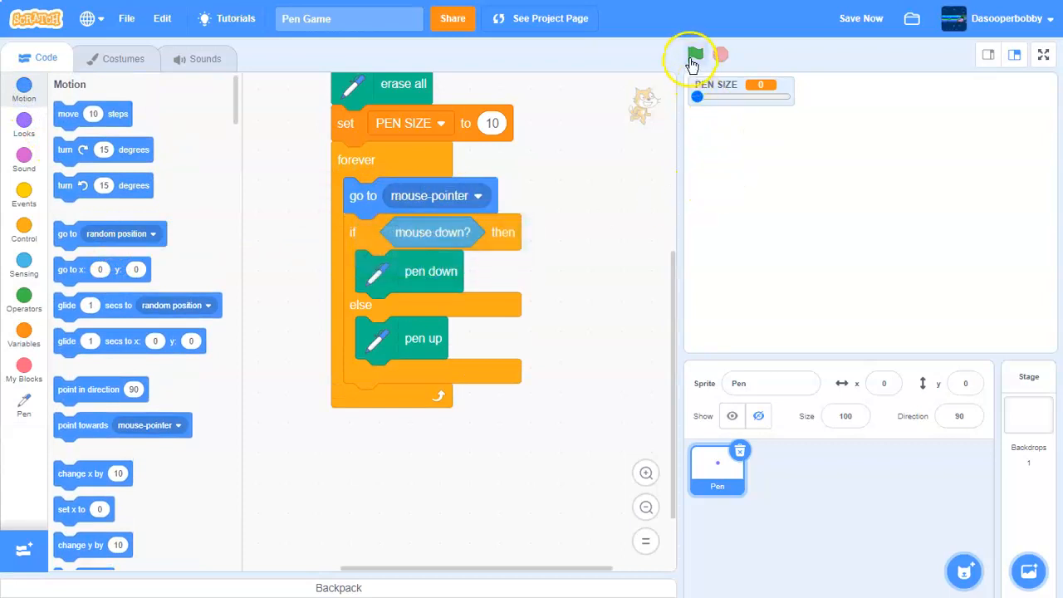
pyautogui.click(694, 54)
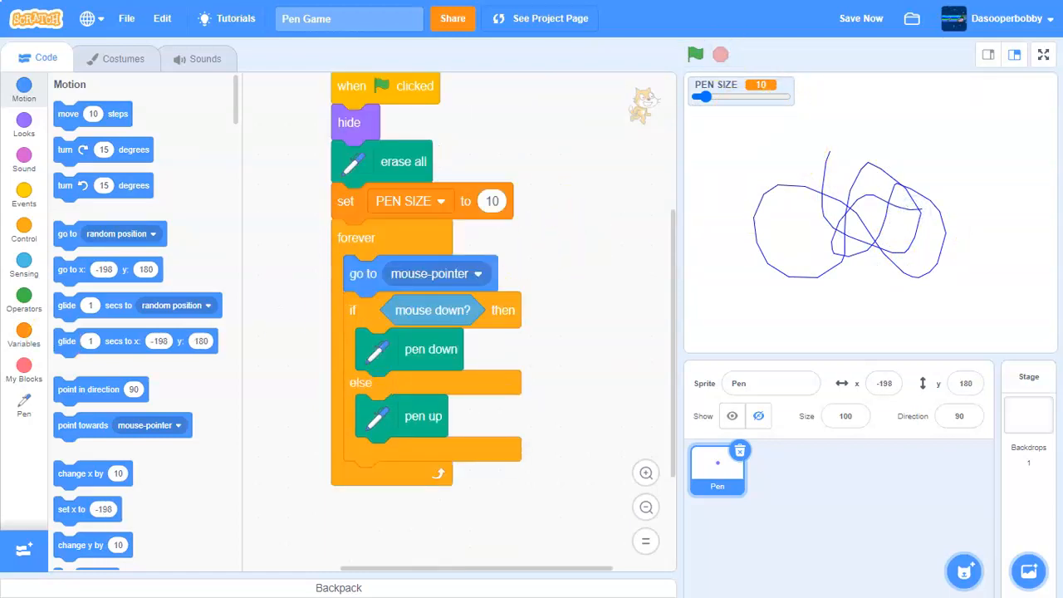
# - Add 'set pen color to black' after erase all and 'set pen size to PEN SIZE' in the loop
pyautogui.click(24, 405)
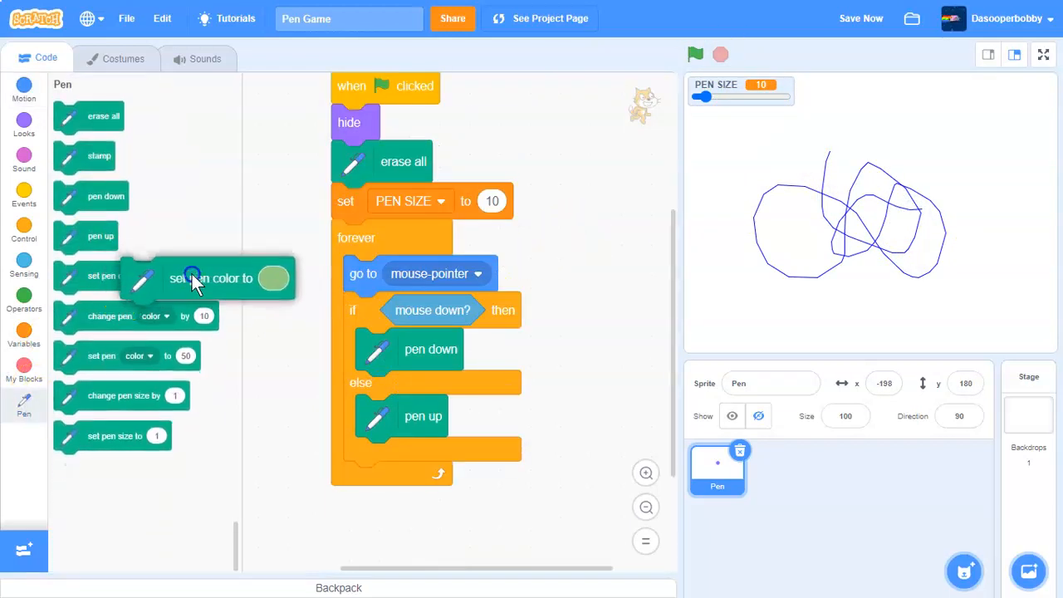
pyautogui.moveTo(191, 277); pyautogui.dragTo(422, 204)
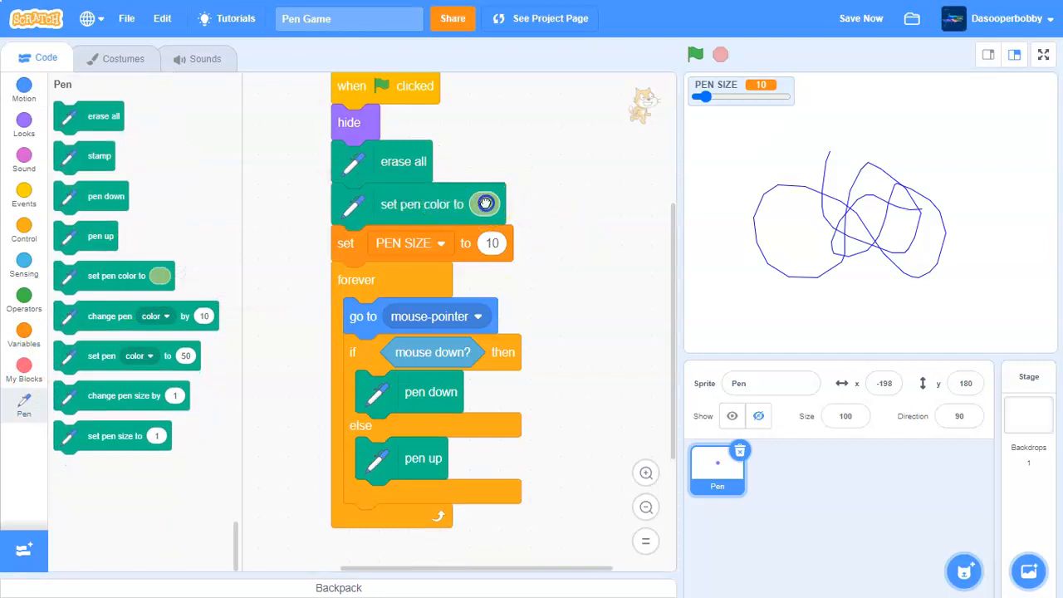
pyautogui.click(485, 205)
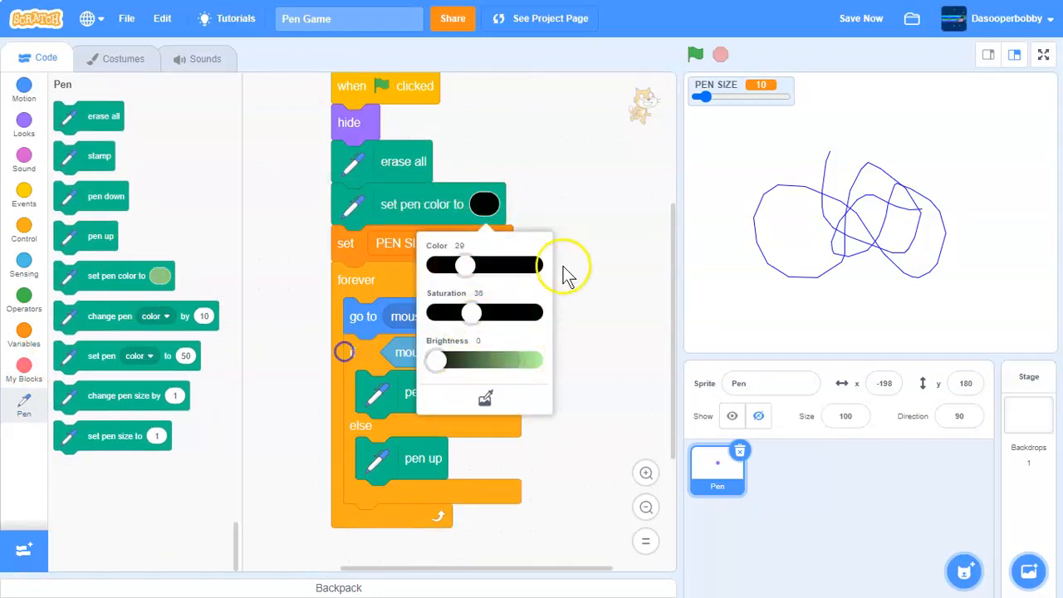
pyautogui.click(557, 270)
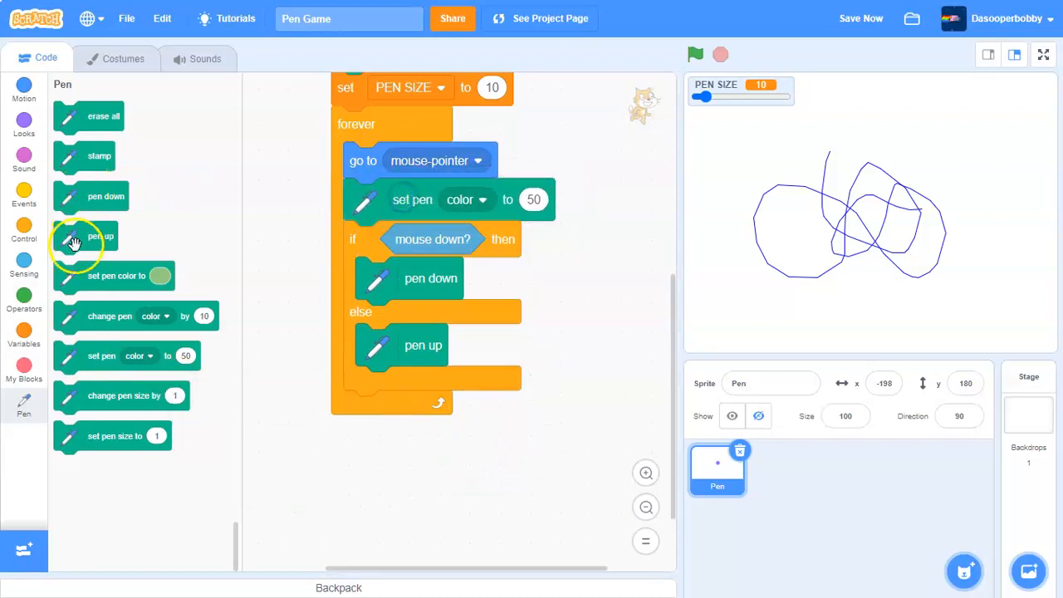
pyautogui.click(25, 320)
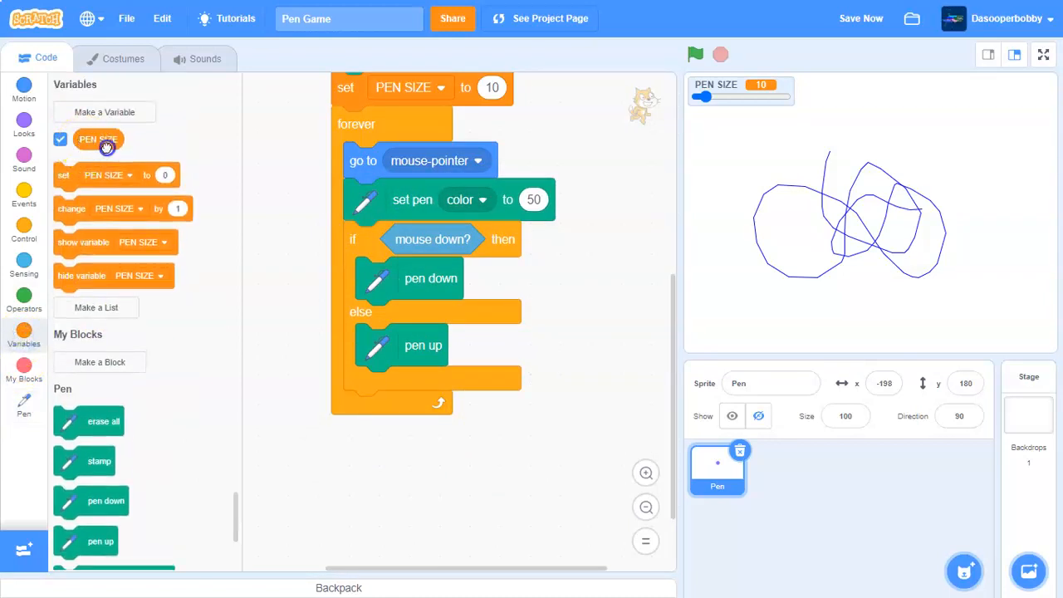
pyautogui.click(481, 199)
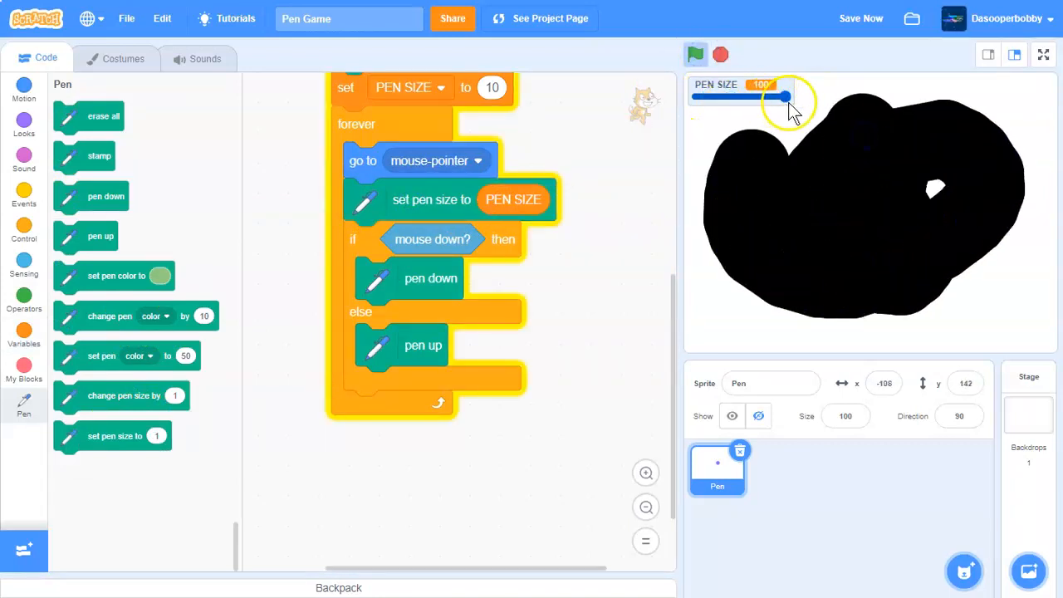
# - Test drawing at different PEN SIZE values, then rerun with the green flag
pyautogui.click(695, 54)
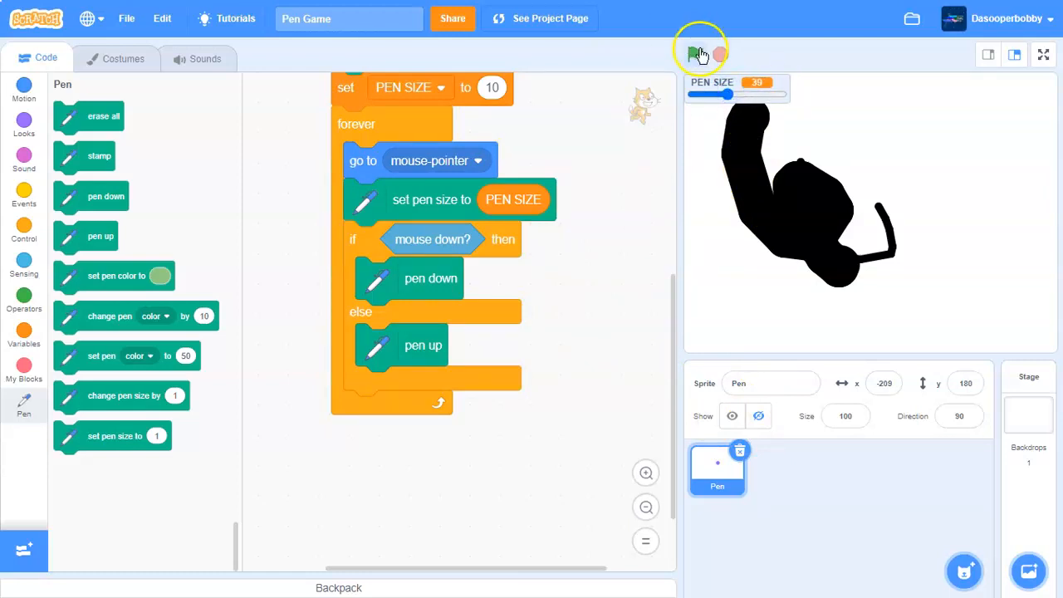
pyautogui.click(692, 50)
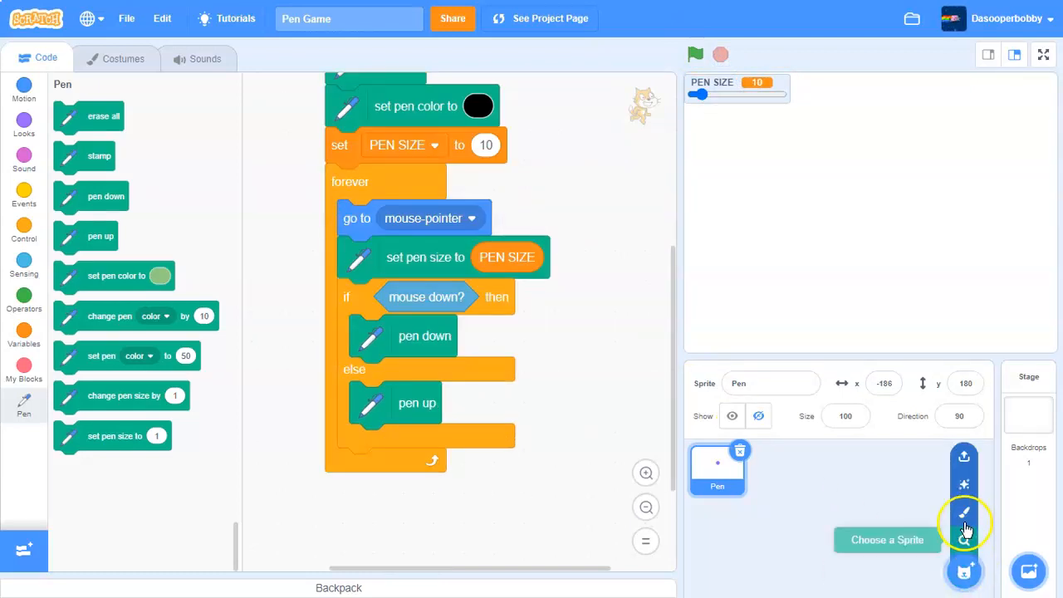
# - Paint a new sprite named 'Erase Button' wearing a trash-can costume
pyautogui.click(964, 527)
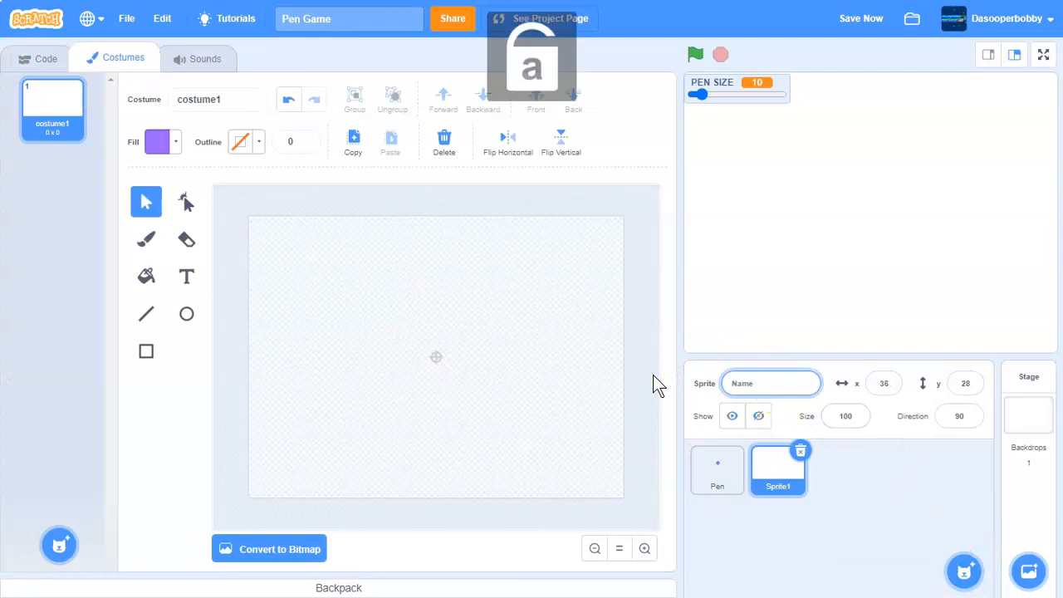
pyautogui.write('Erase')
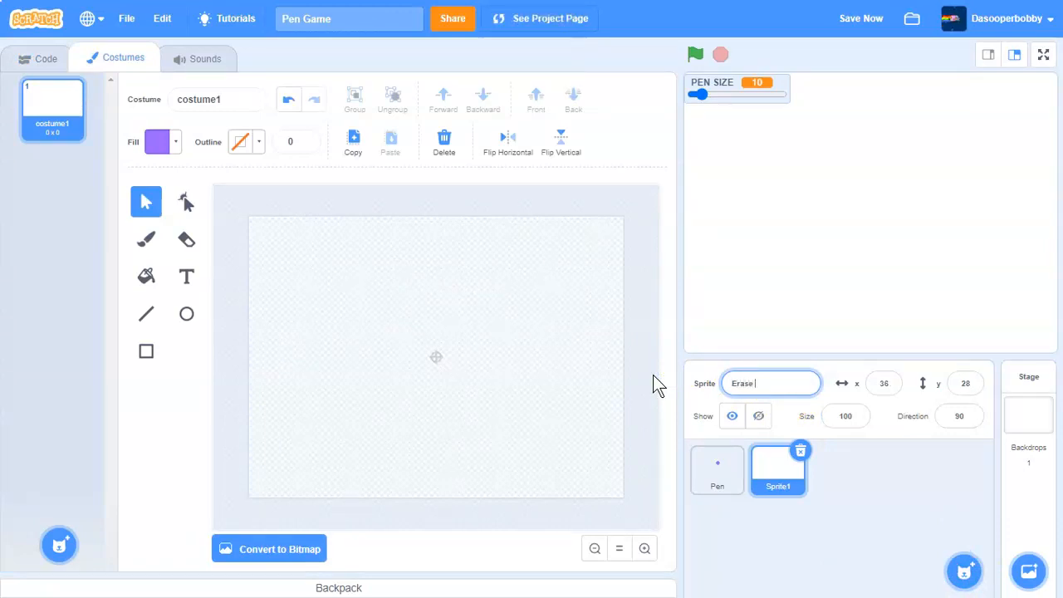
pyautogui.write('Button')
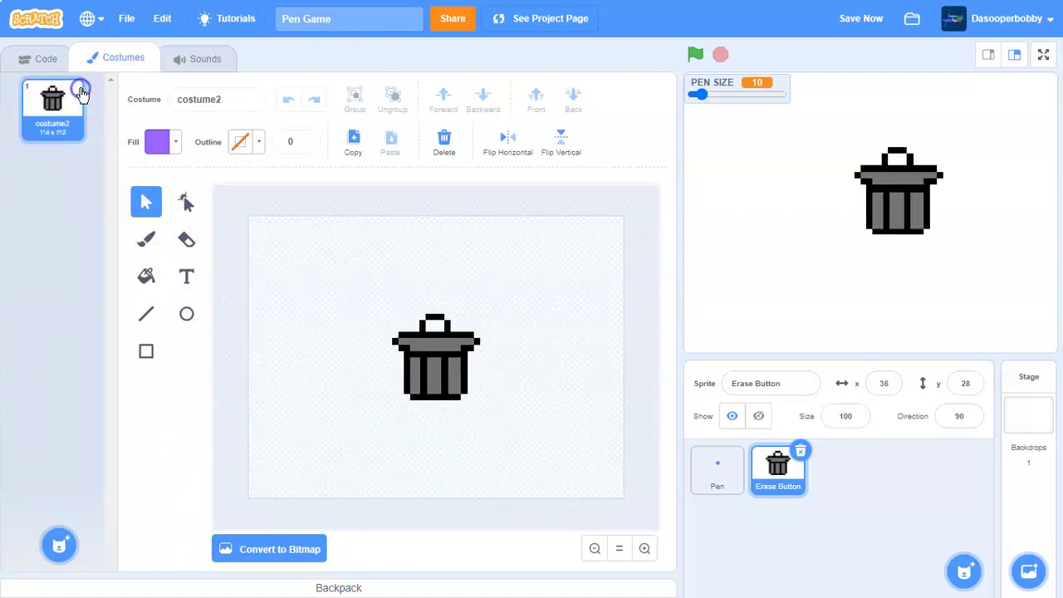
pyautogui.click(438, 359)
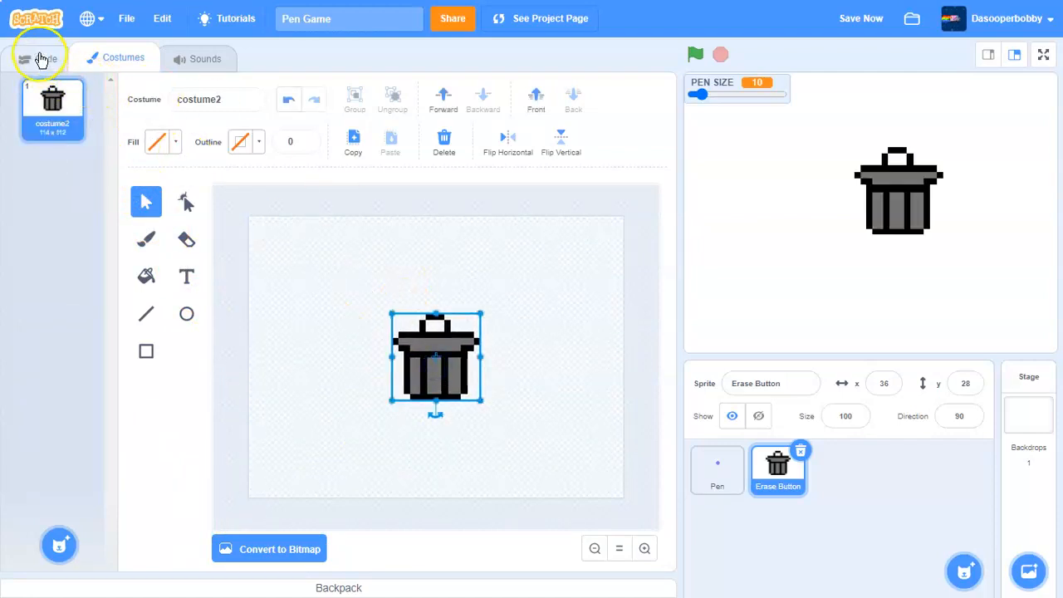
# - Start the Erase Button script with when flag clicked and go to x:139 y:105
pyautogui.click(40, 58)
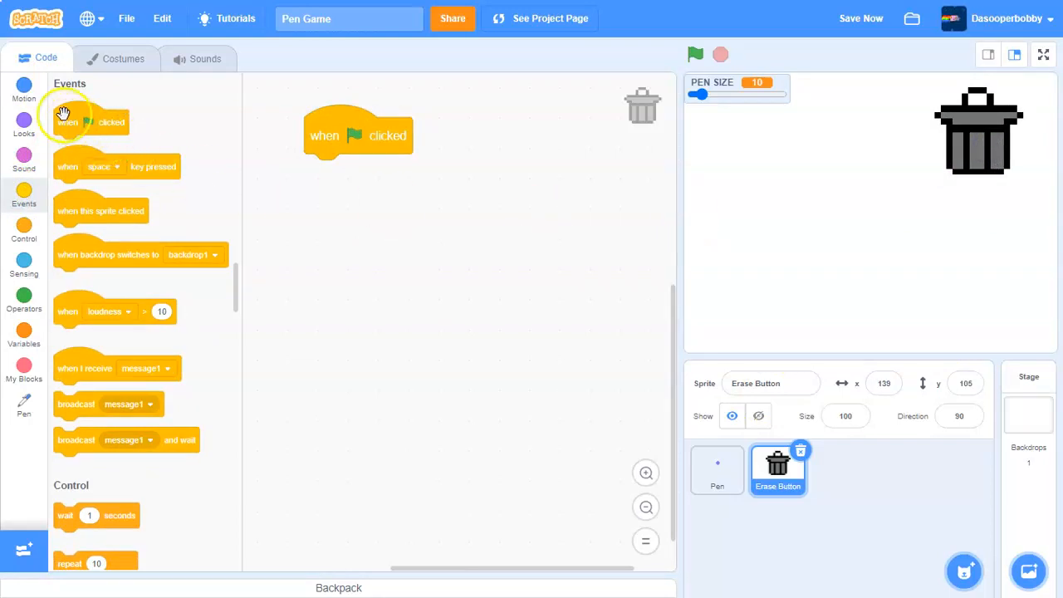
pyautogui.click(24, 100)
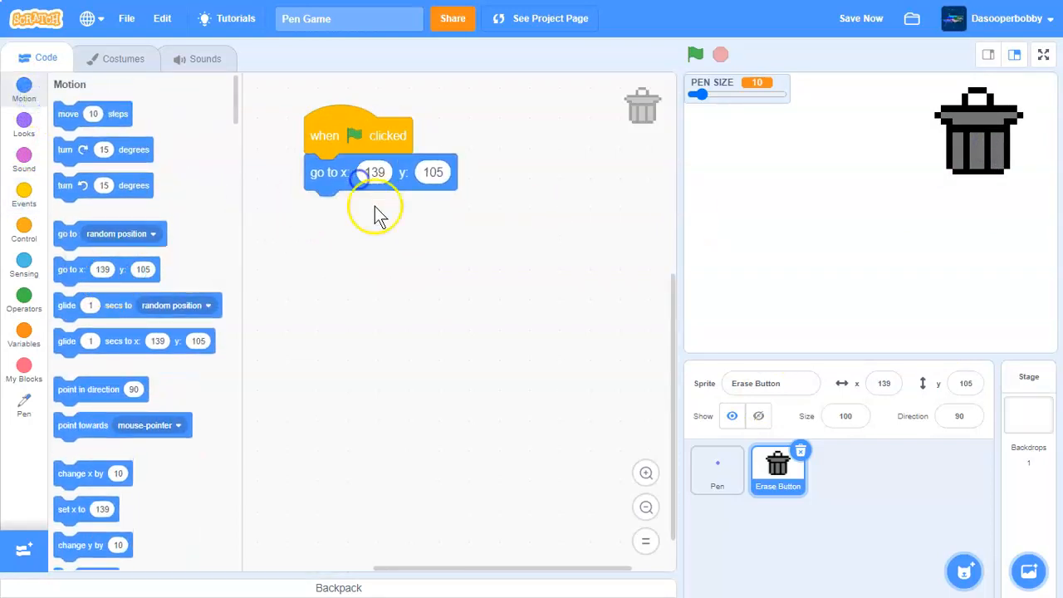
pyautogui.click(24, 224)
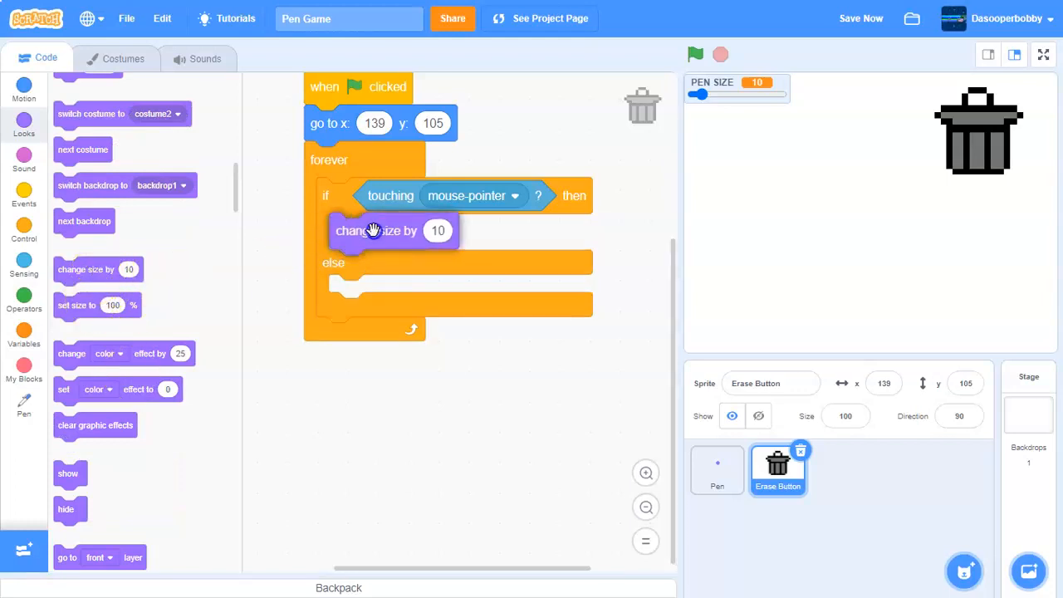
# - Add forever if touching mouse-pointer, change size by (120 - size)/3, and test with the flag
pyautogui.click(24, 299)
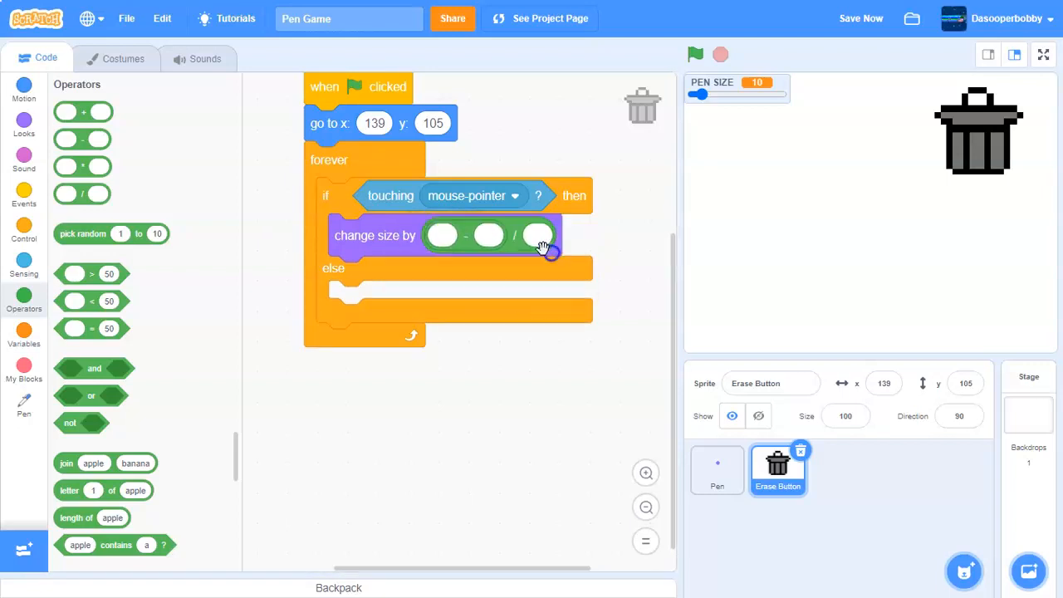
pyautogui.write('120')
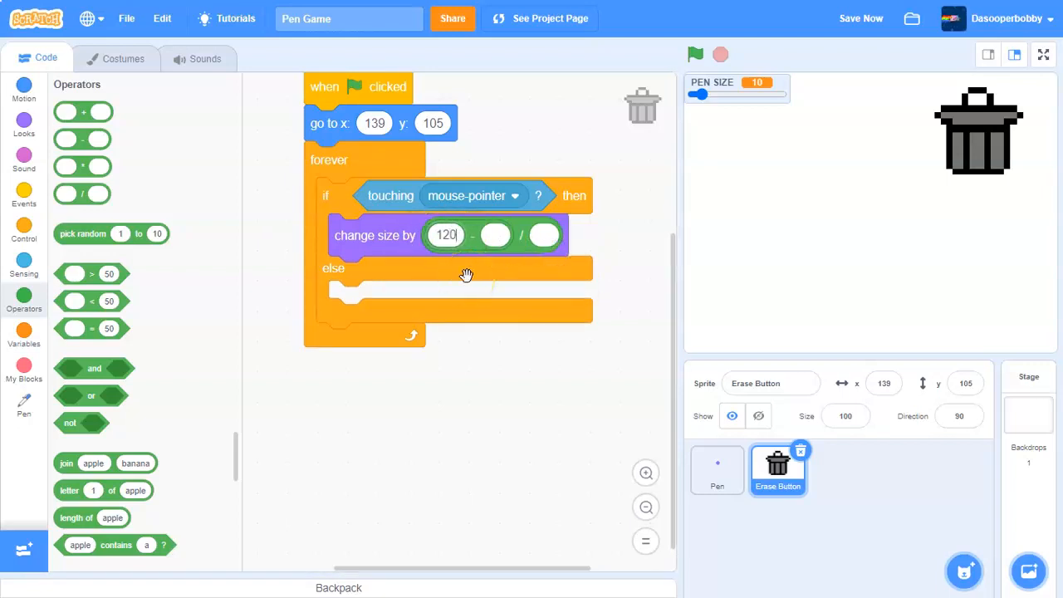
pyautogui.write('3')
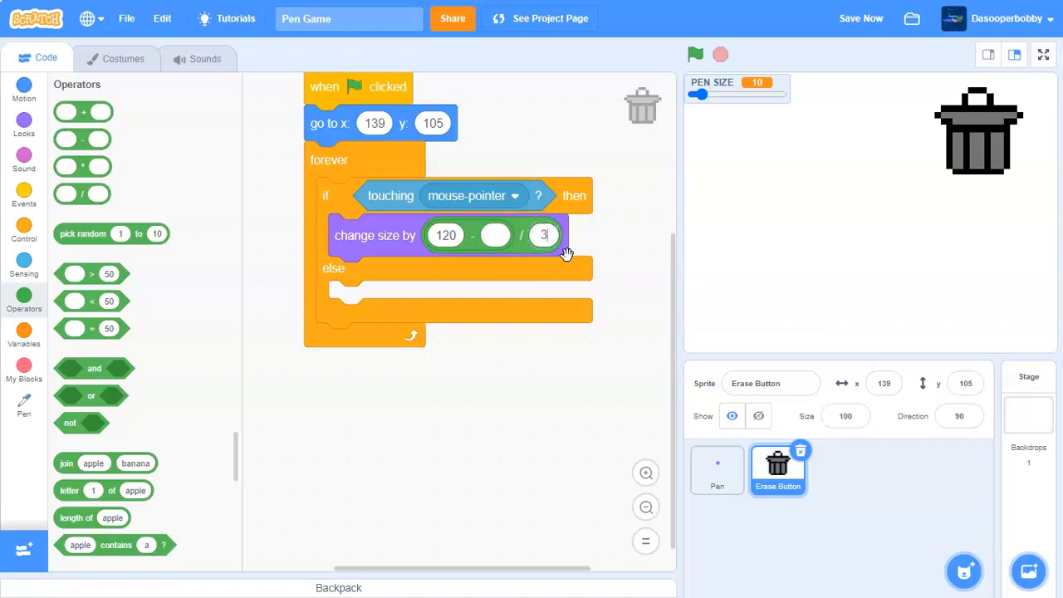
pyautogui.click(24, 131)
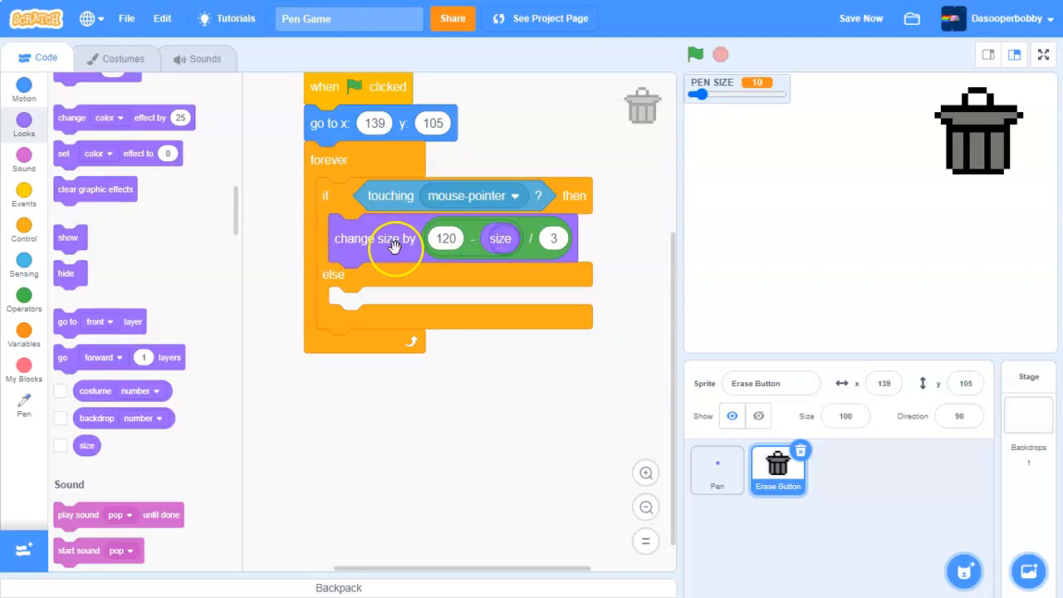
pyautogui.click(695, 54)
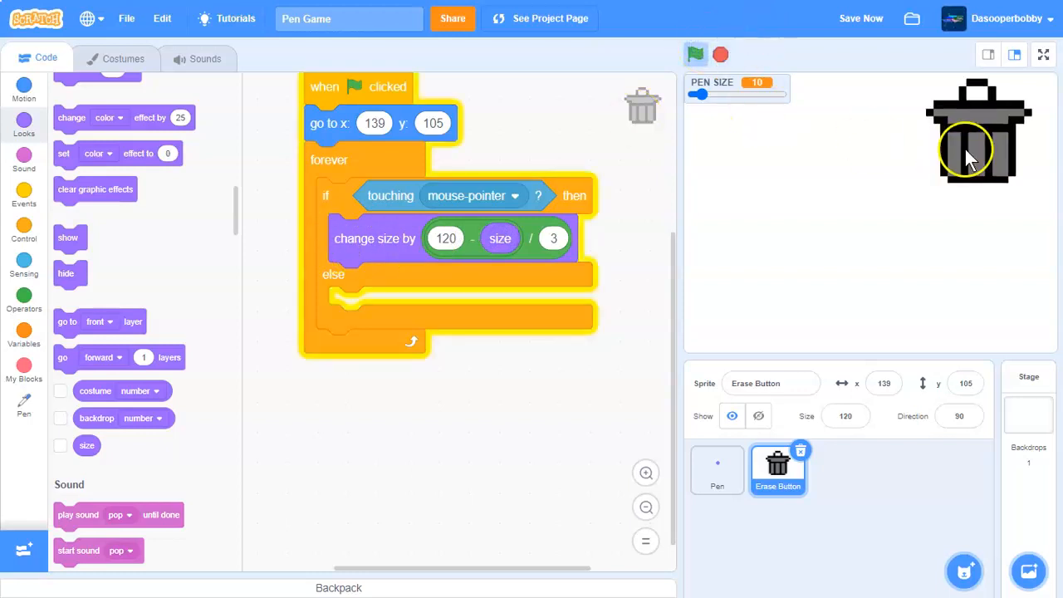
# - Brighten the Erase Button to 30 when hovered, otherwise shrink toward size 100, then test and stop
pyautogui.rightClick(349, 238)
pyautogui.write('100')
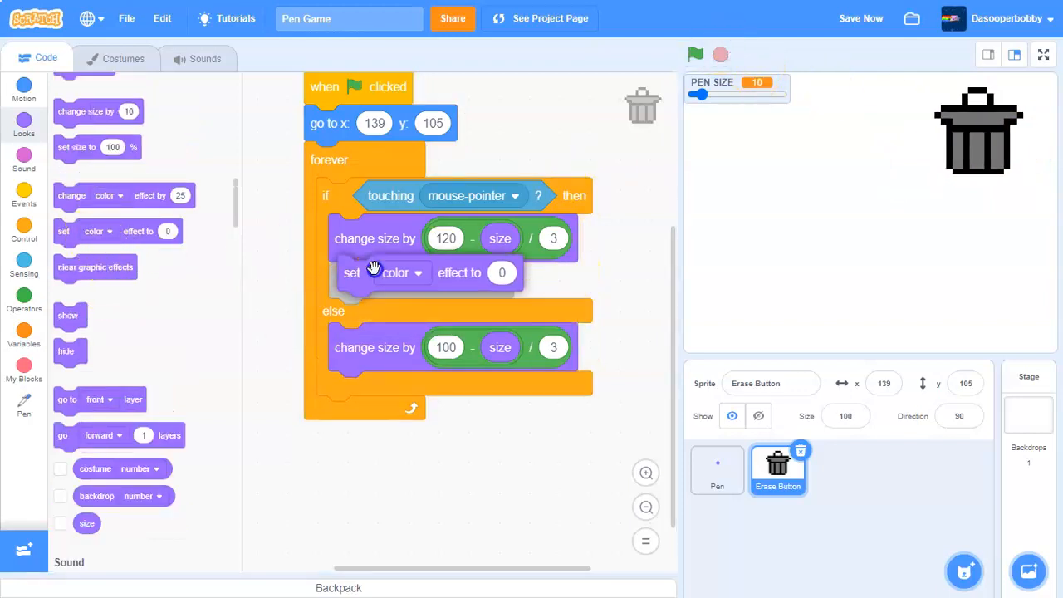
pyautogui.click(416, 273)
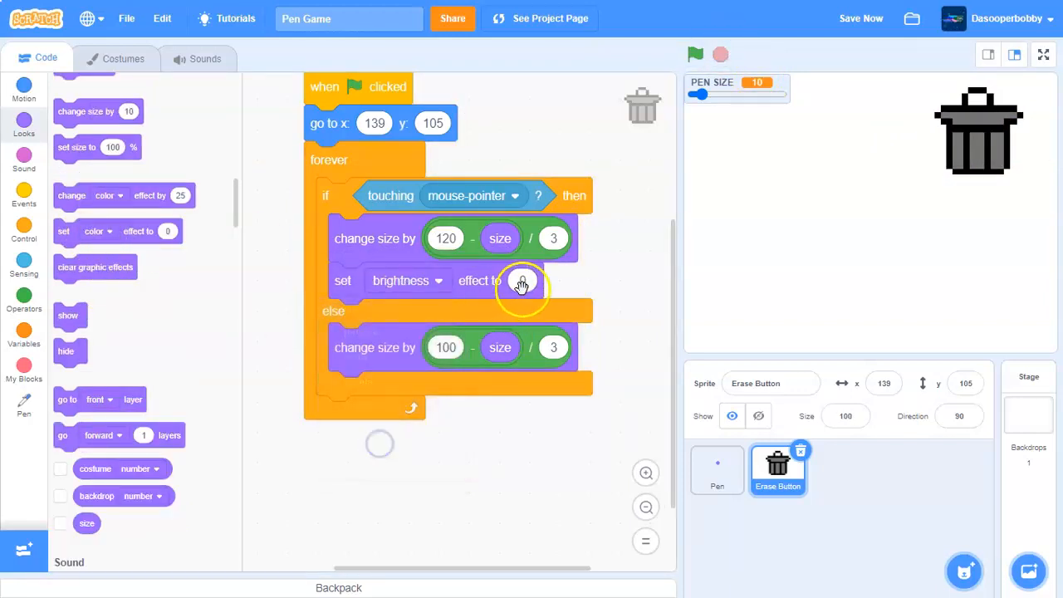
pyautogui.write('30')
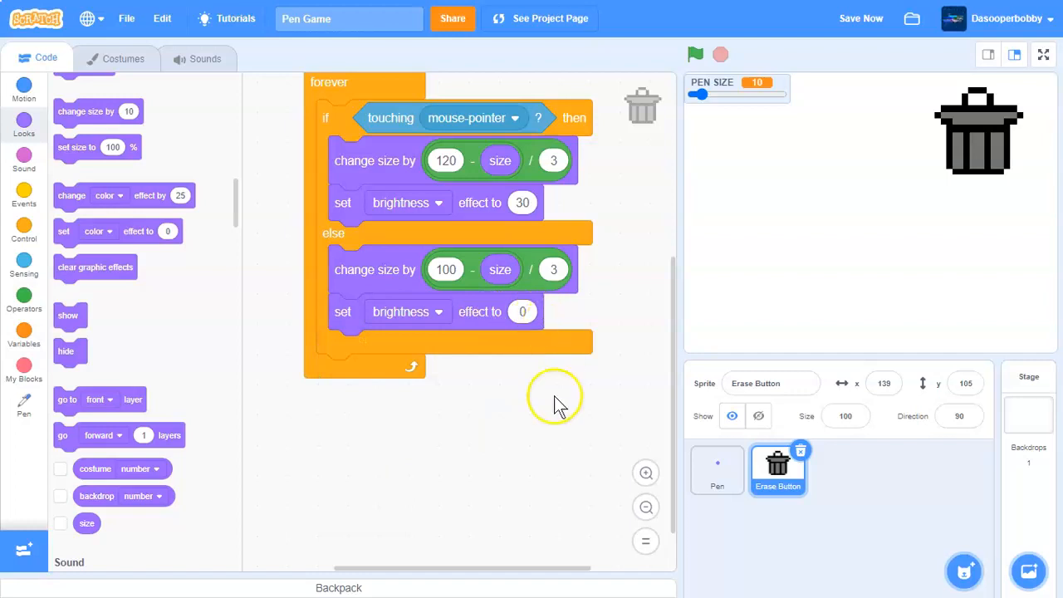
pyautogui.click(694, 54)
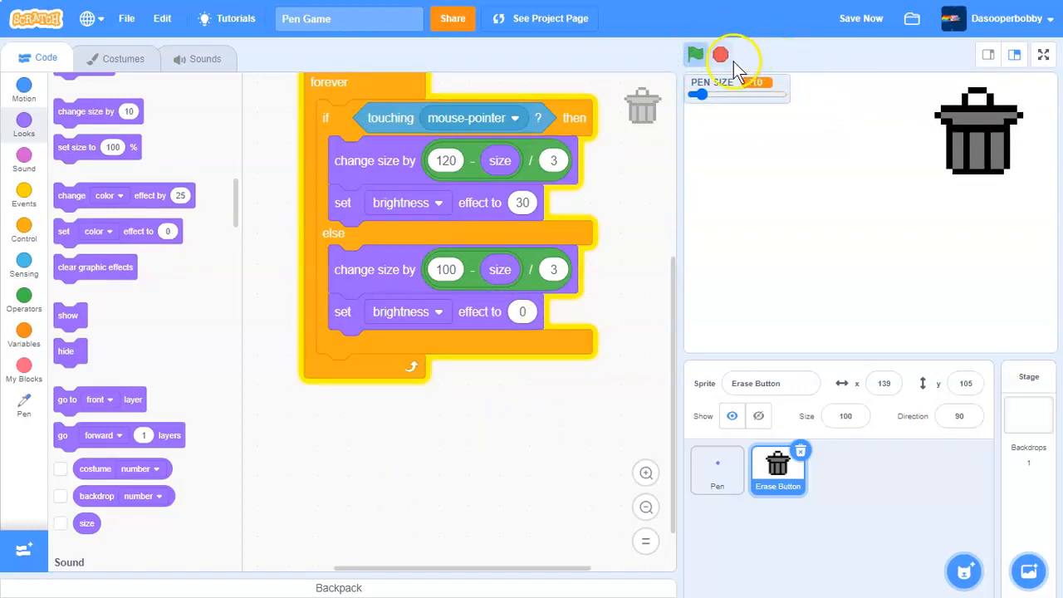
pyautogui.click(24, 239)
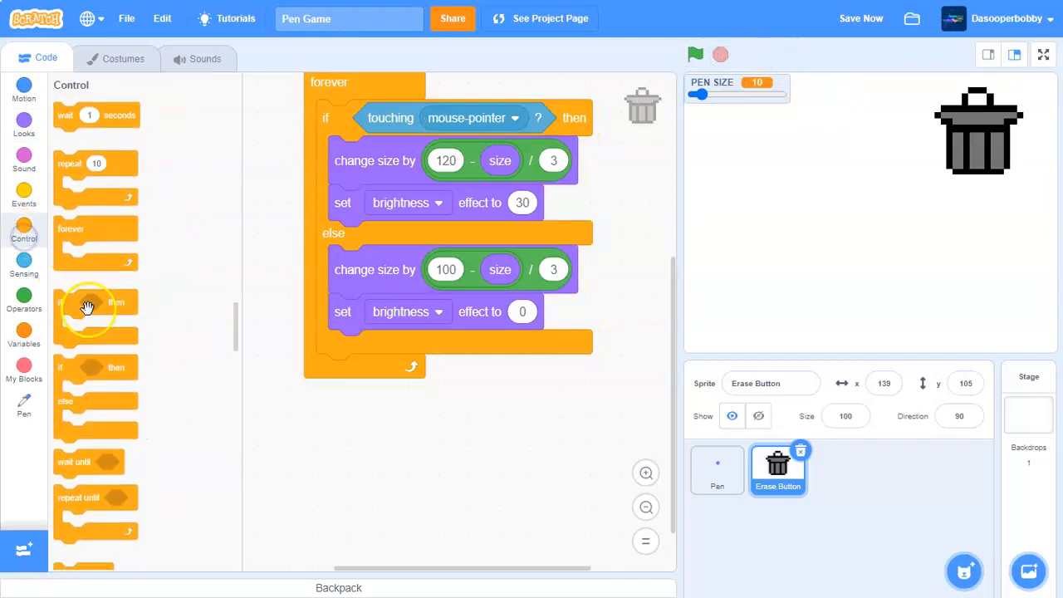
# - Add if mouse down? then erase all, test erasing on the stage, and select the Pen sprite
pyautogui.click(23, 265)
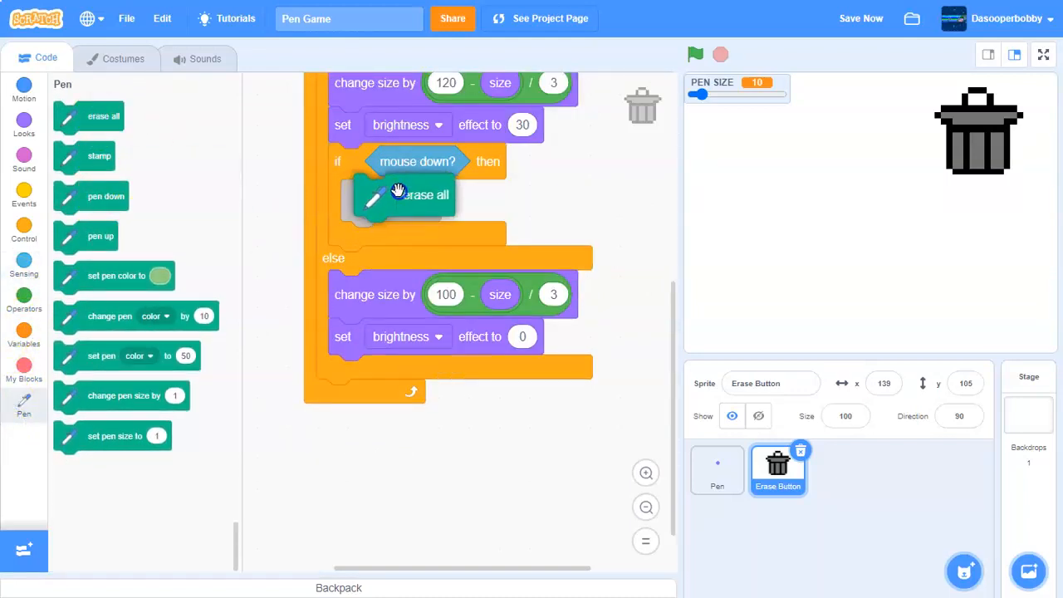
pyautogui.click(695, 54)
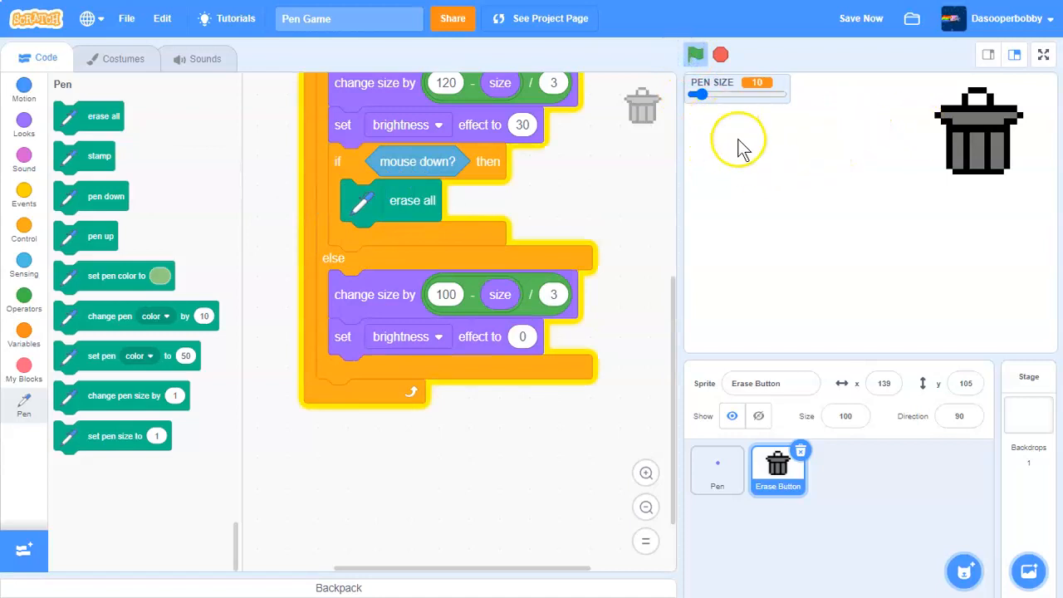
pyautogui.moveTo(739, 149); pyautogui.dragTo(873, 249)
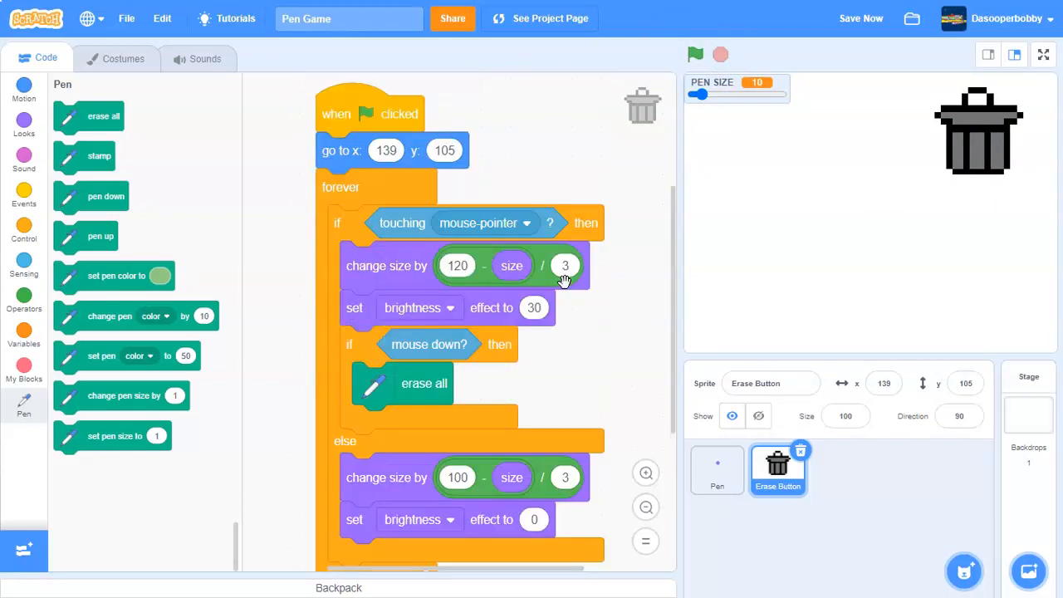
pyautogui.moveTo(666, 472)
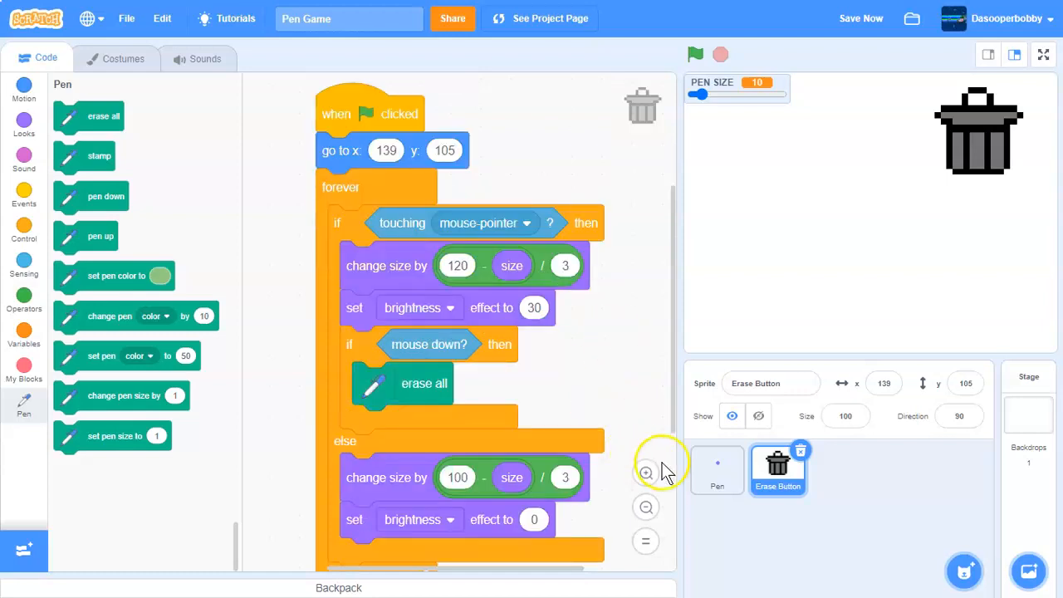
pyautogui.click(717, 469)
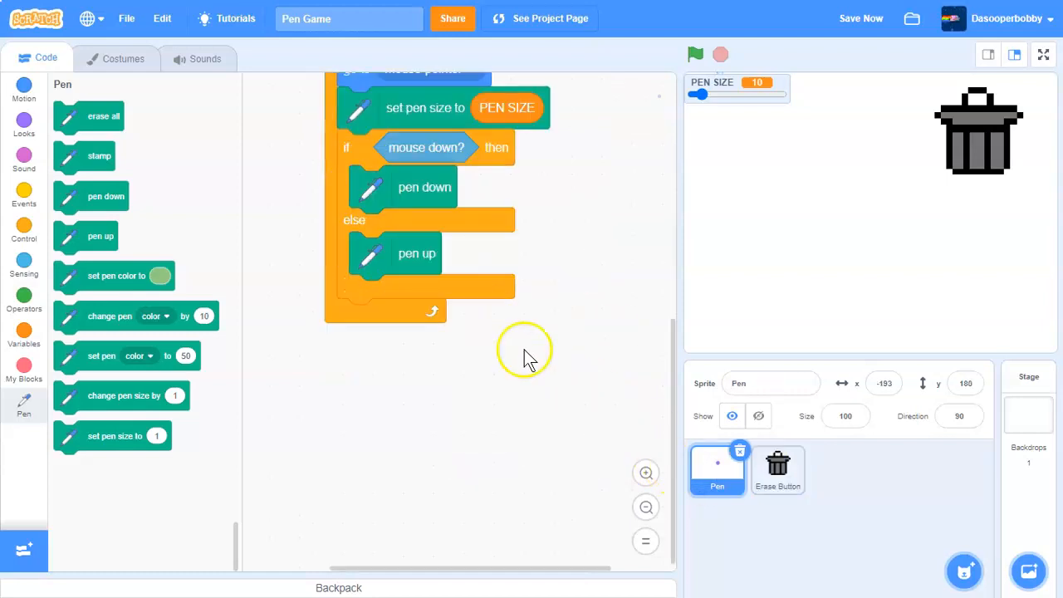
pyautogui.moveTo(457, 148)
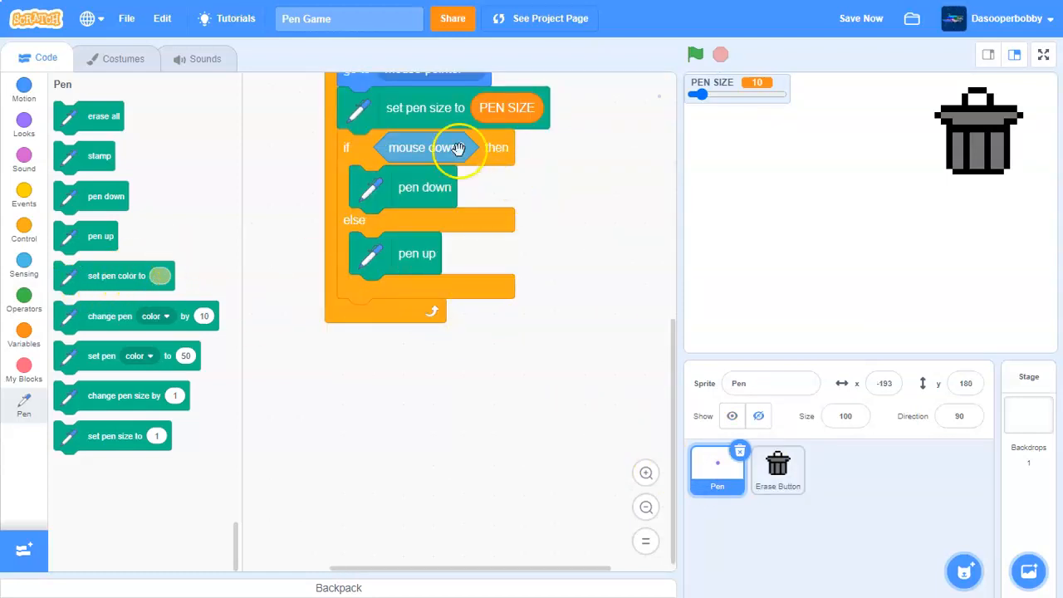
# - Create the PEN COLOR variable and remove the Pen sprite's fixed black pen colour block
pyautogui.click(24, 327)
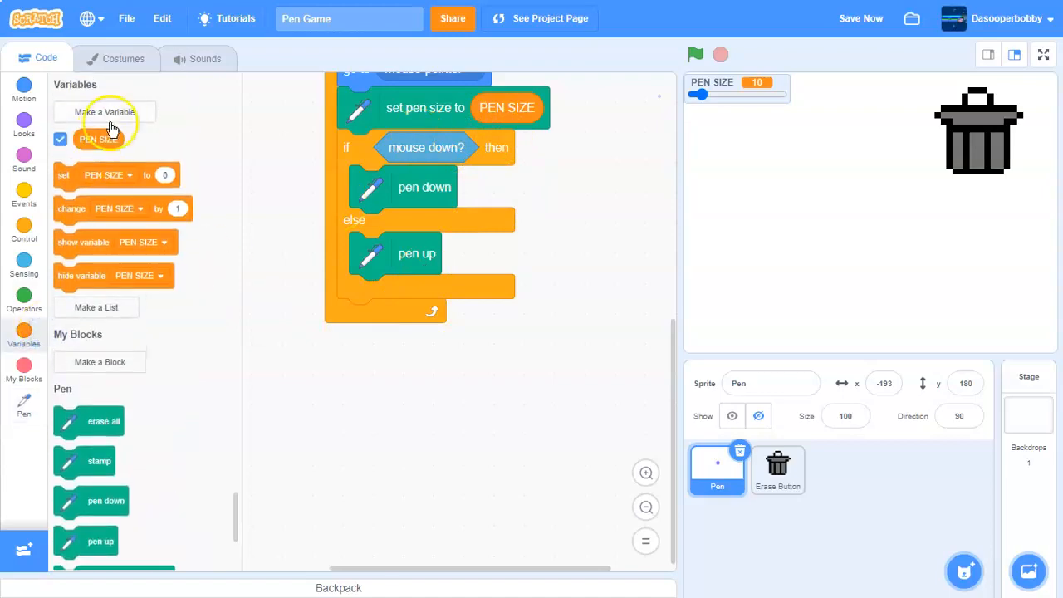
pyautogui.click(103, 112)
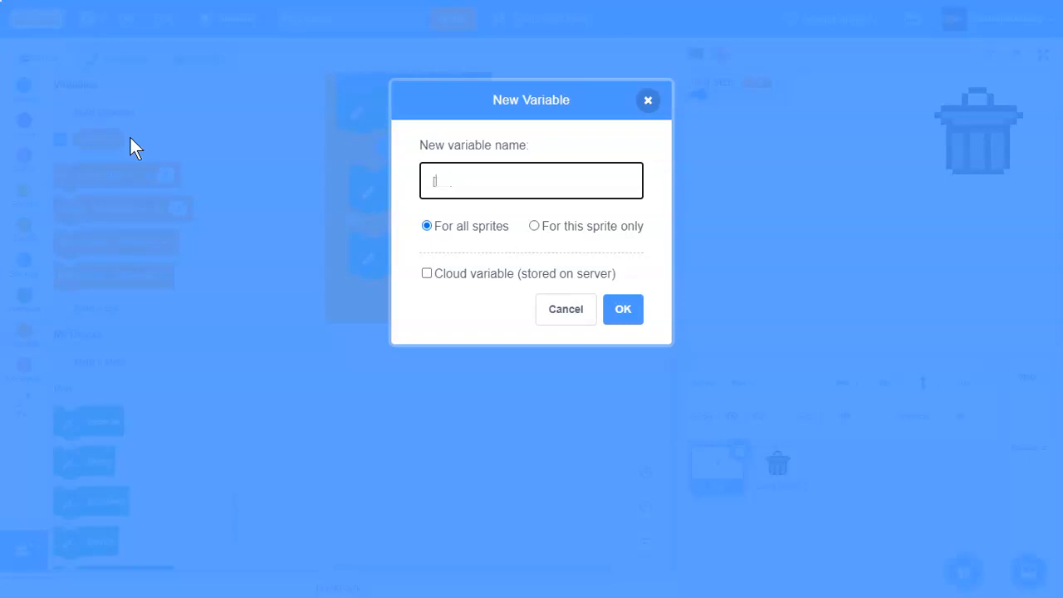
pyautogui.write('PEN COLOR')
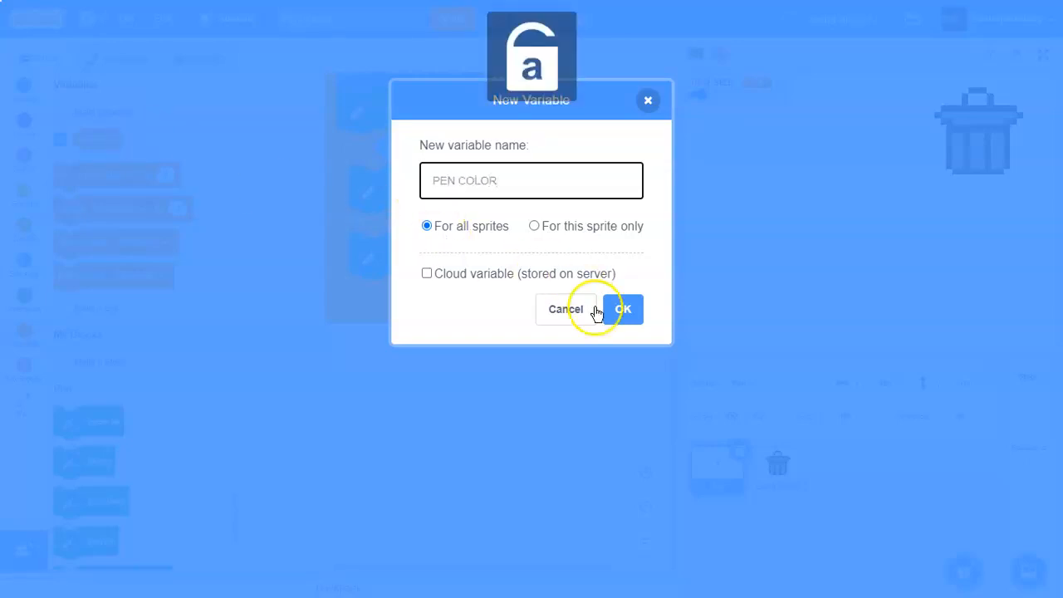
pyautogui.click(624, 309)
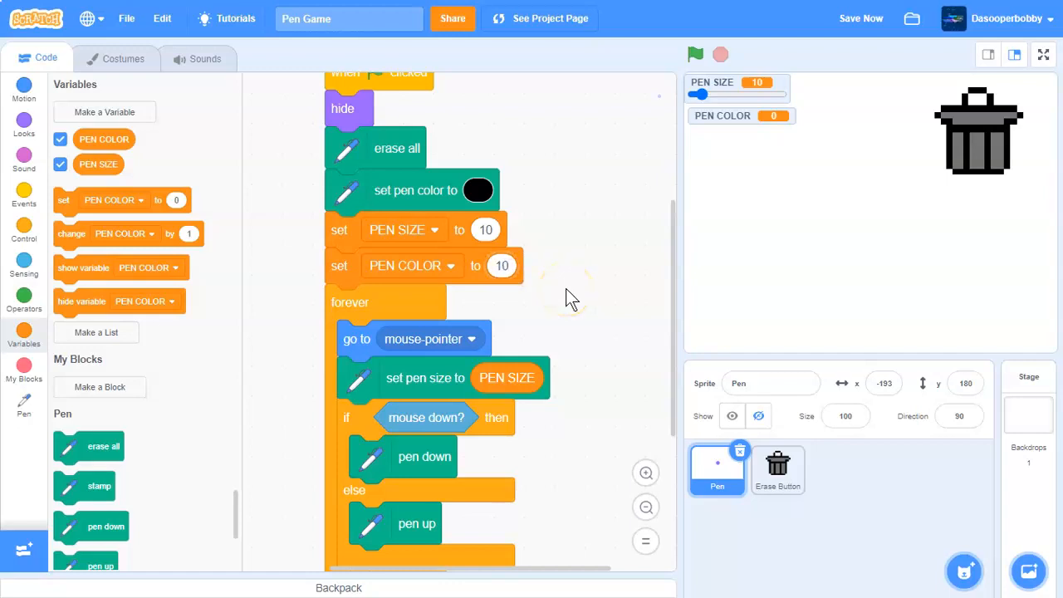
pyautogui.rightClick(349, 158)
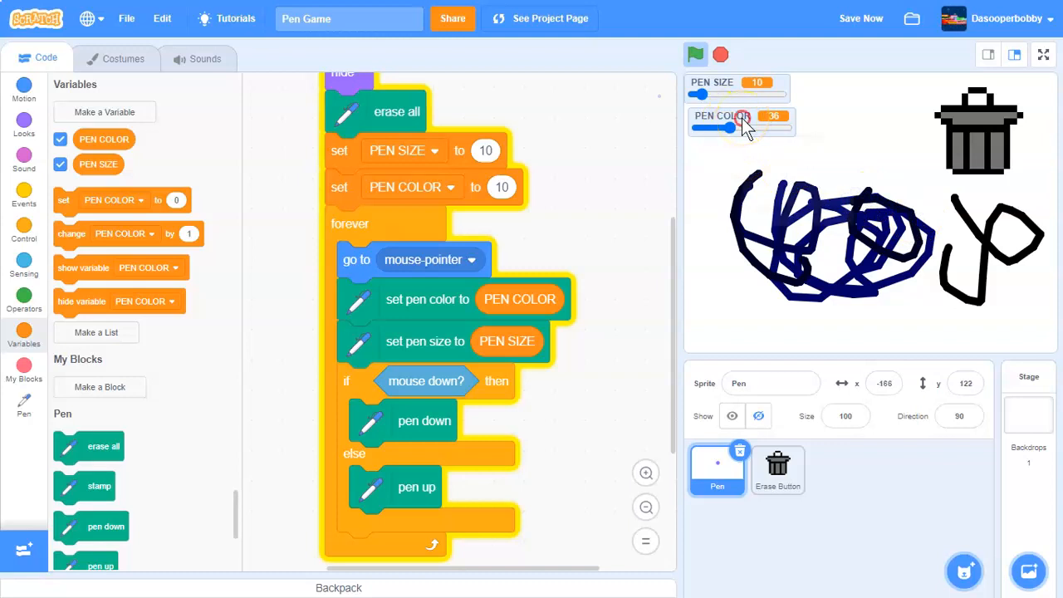
# - Set the PEN COLOR slider range maximum to 1000 and nudge the slider value
pyautogui.rightClick(721, 116)
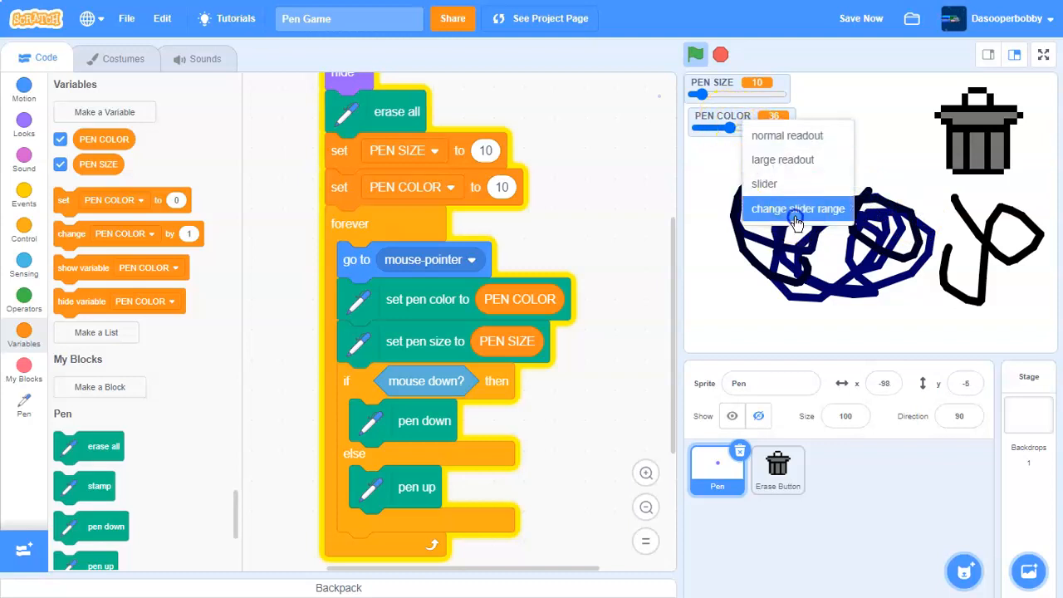
pyautogui.click(797, 208)
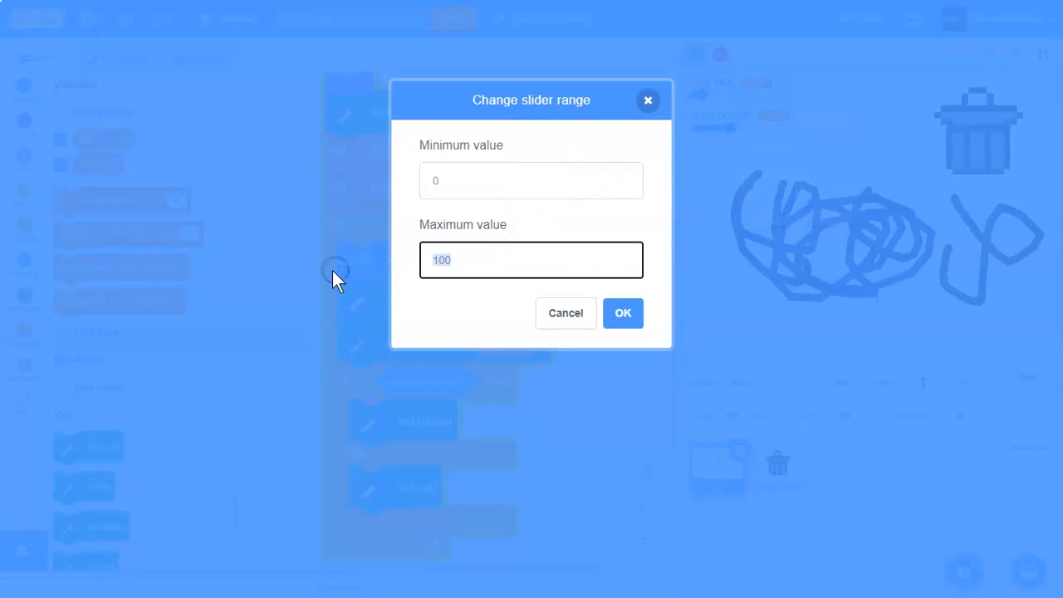
pyautogui.write('1000')
pyautogui.click(531, 181)
pyautogui.write('-1')
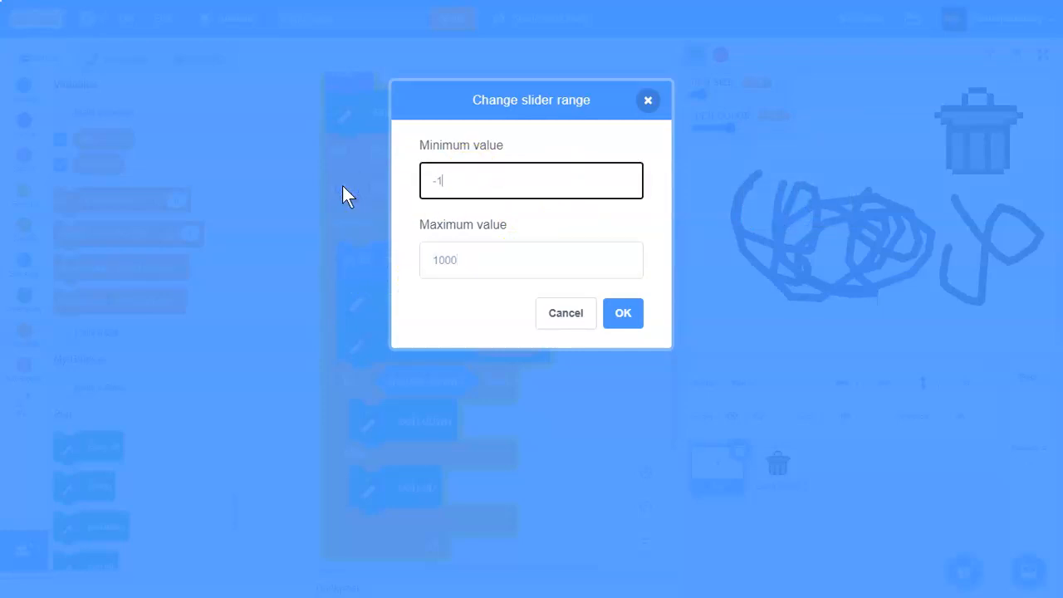
pyautogui.click(565, 313)
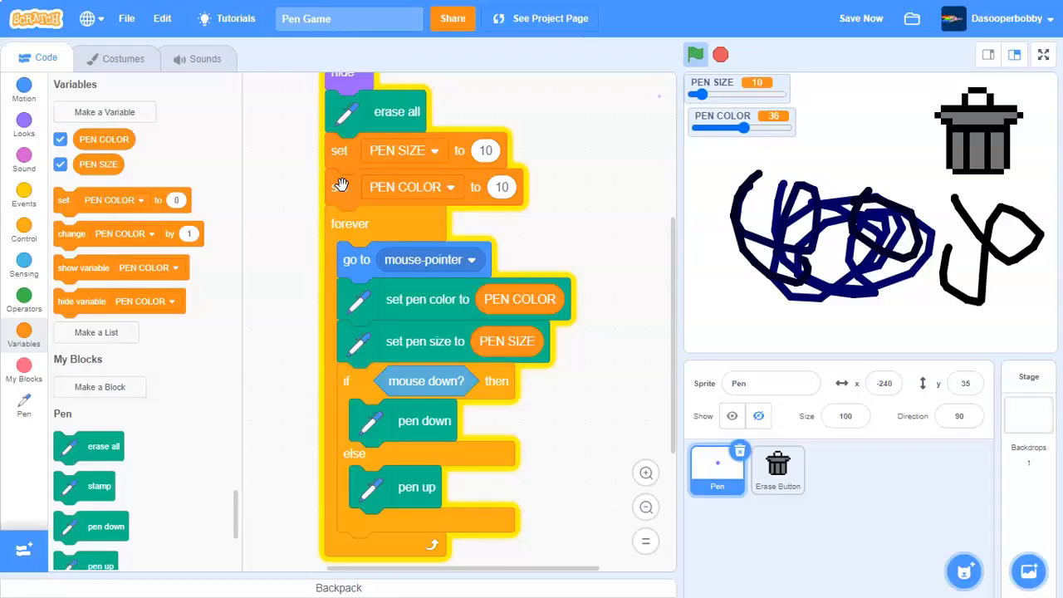
pyautogui.moveTo(745, 127); pyautogui.dragTo(741, 127)
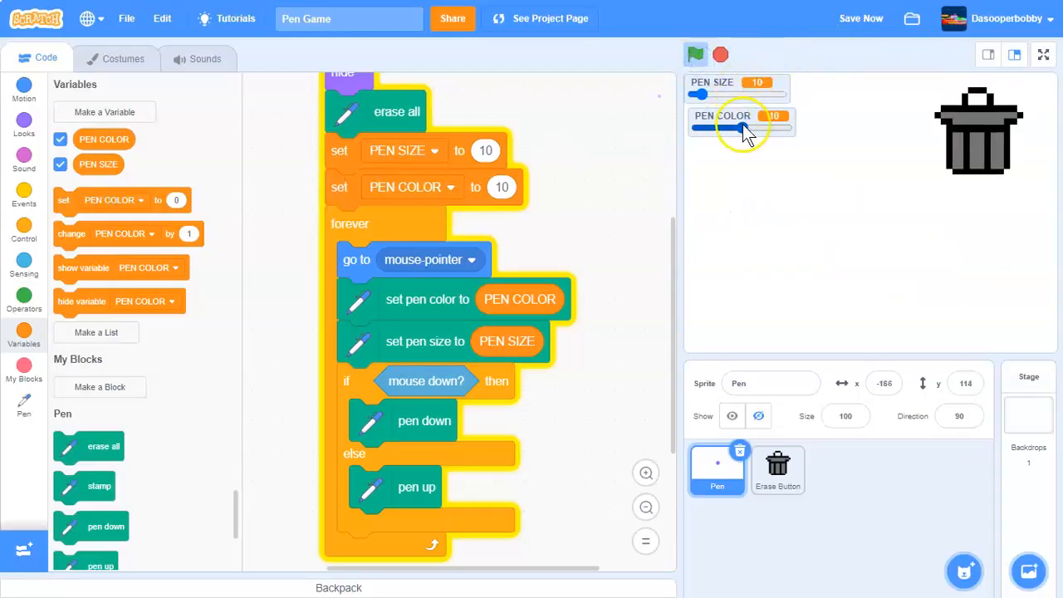
# - Slide PEN COLOR to different values, draw yellow and blue scribbles, then stop the project
pyautogui.moveTo(743, 131); pyautogui.dragTo(785, 129)
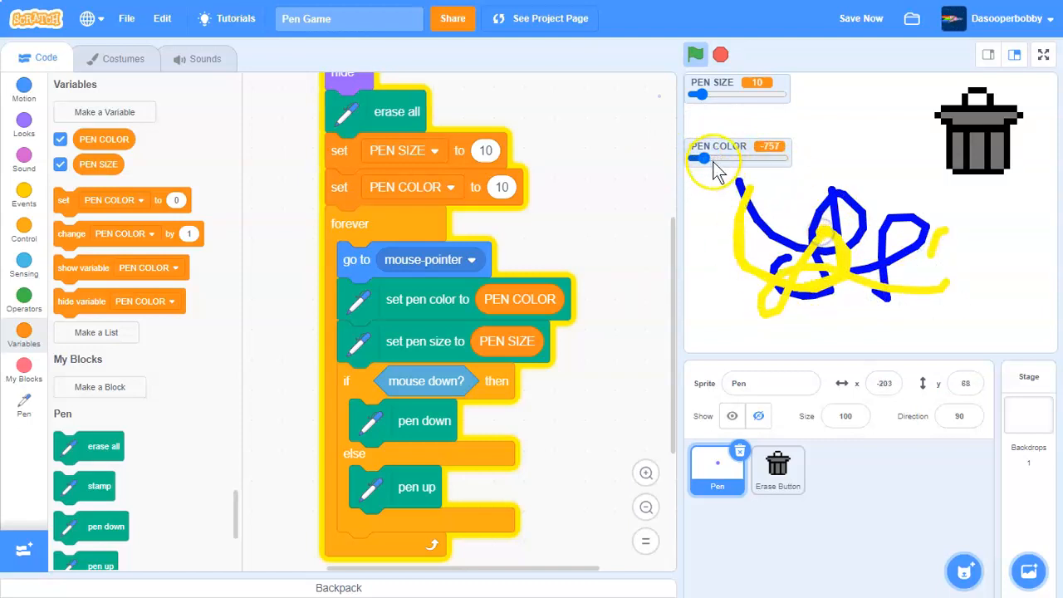
pyautogui.moveTo(705, 158); pyautogui.dragTo(730, 157)
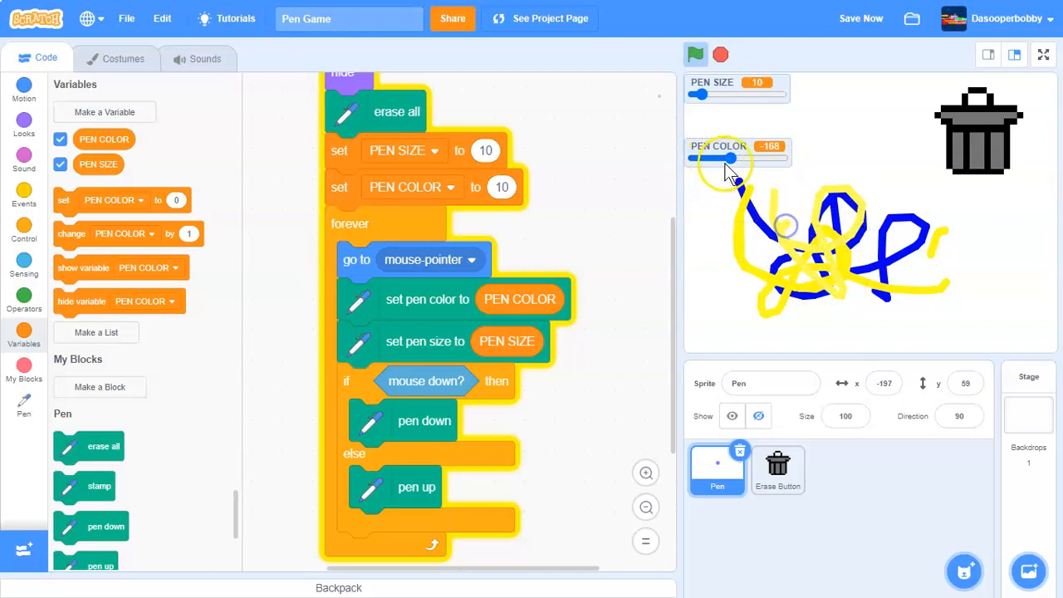
pyautogui.moveTo(722, 157); pyautogui.dragTo(760, 157)
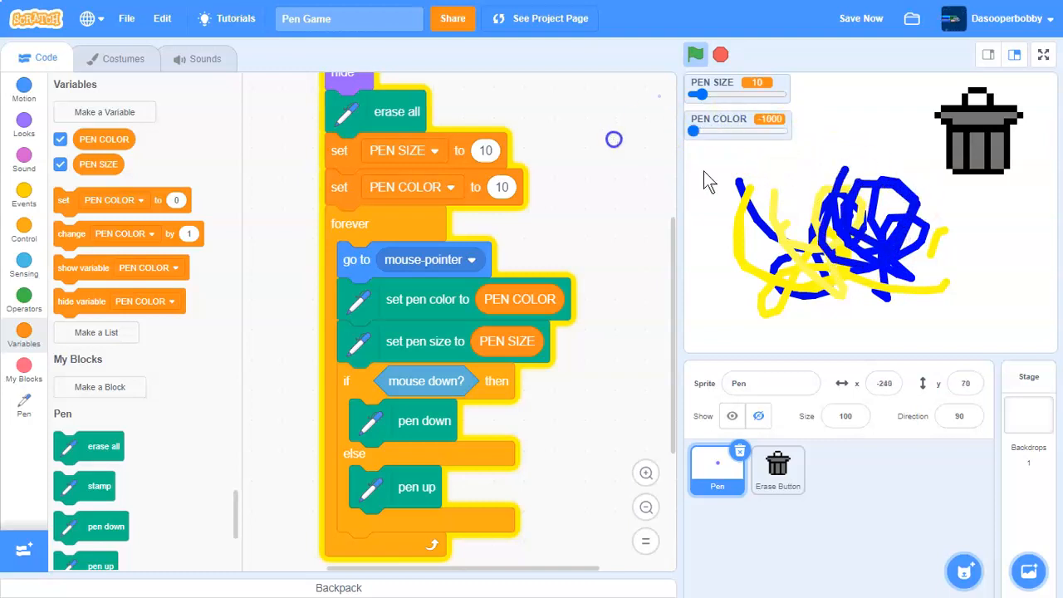
pyautogui.moveTo(693, 131); pyautogui.dragTo(729, 130)
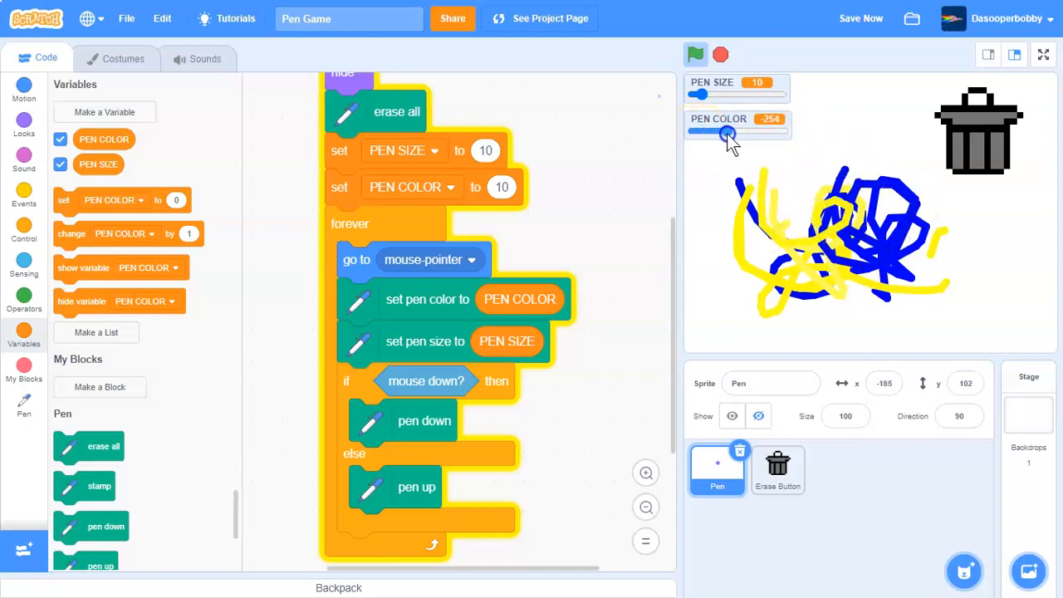
pyautogui.moveTo(728, 134); pyautogui.dragTo(735, 137)
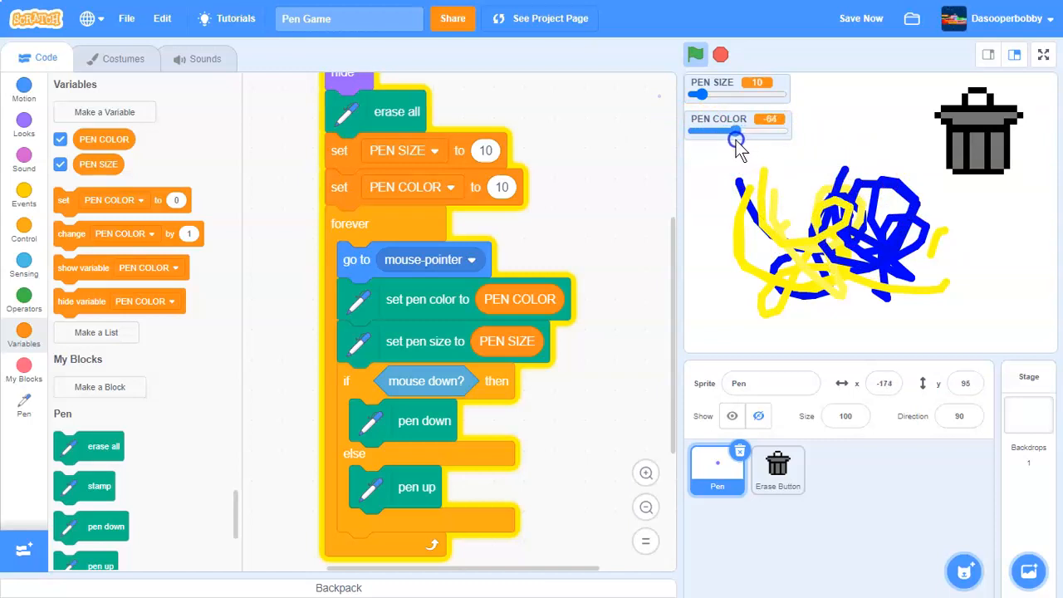
pyautogui.click(720, 53)
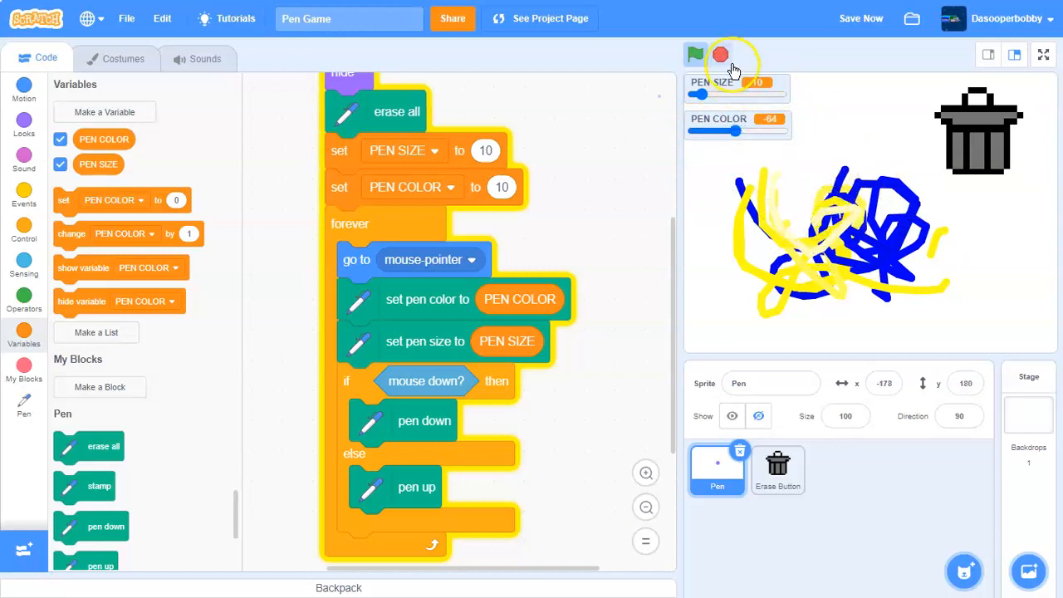
pyautogui.click(720, 54)
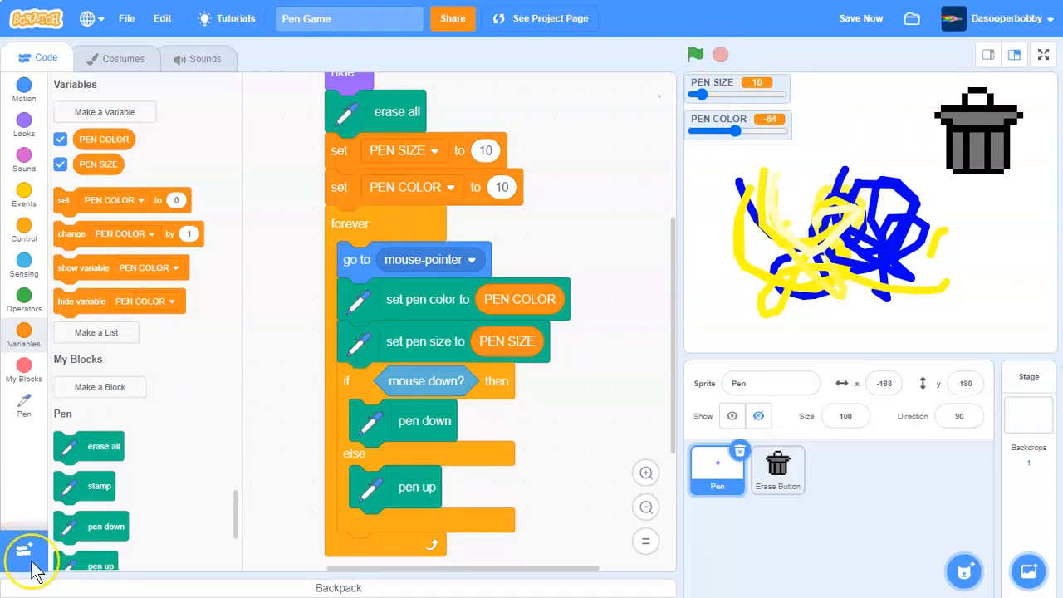